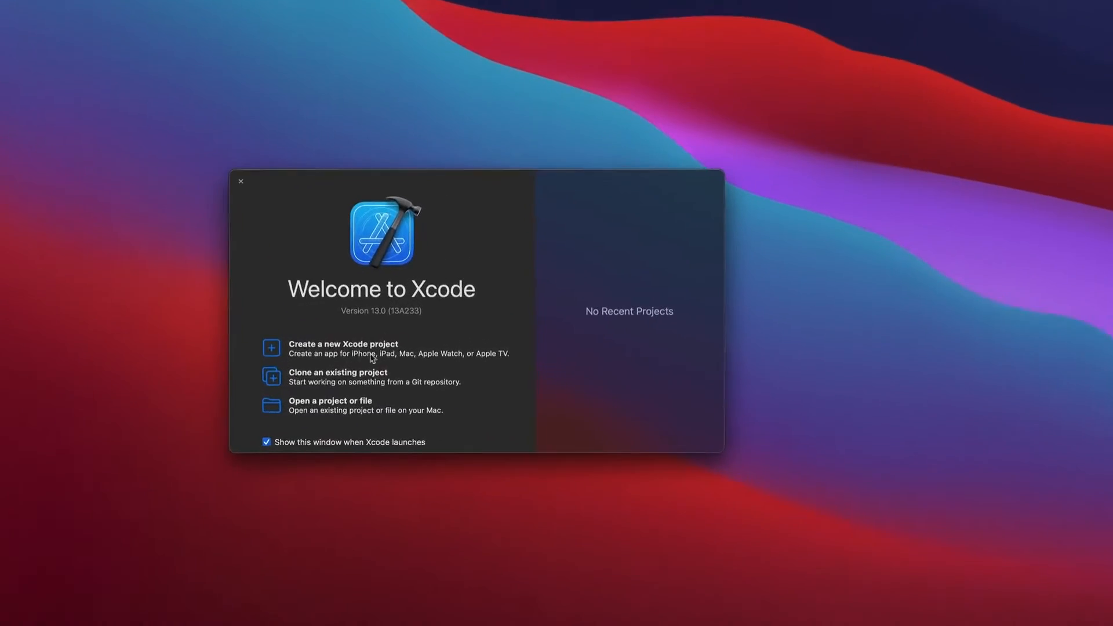
# Create an iOS App project named 'LottieTutorial' (Storyboard, Swift) and save it on the Desktop.
pyautogui.click(343, 348)
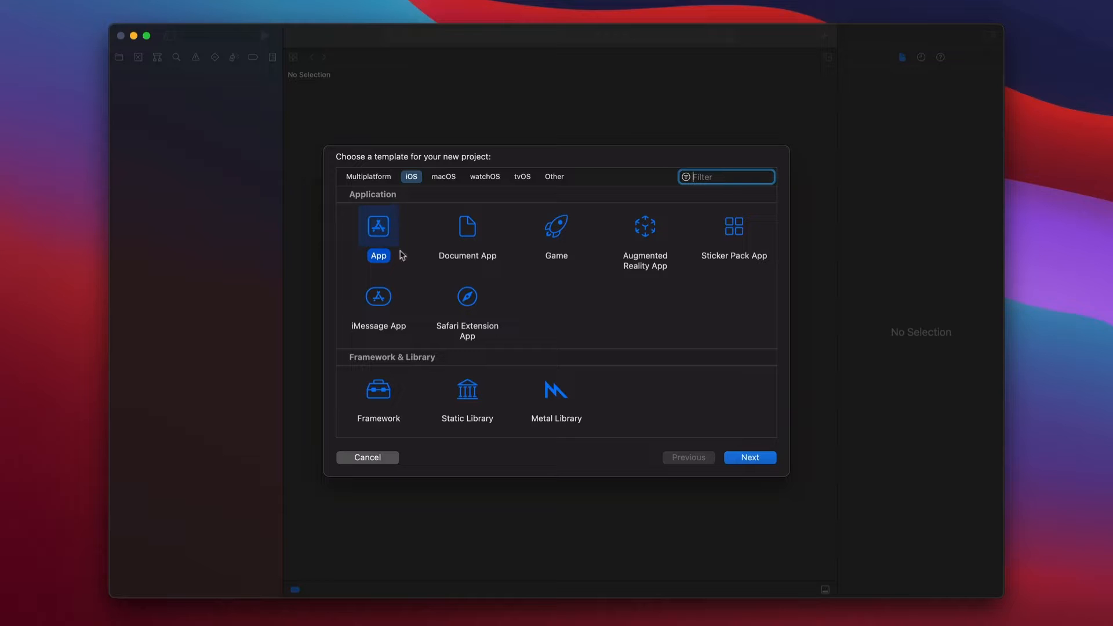
pyautogui.click(750, 457)
pyautogui.write('LottieT')
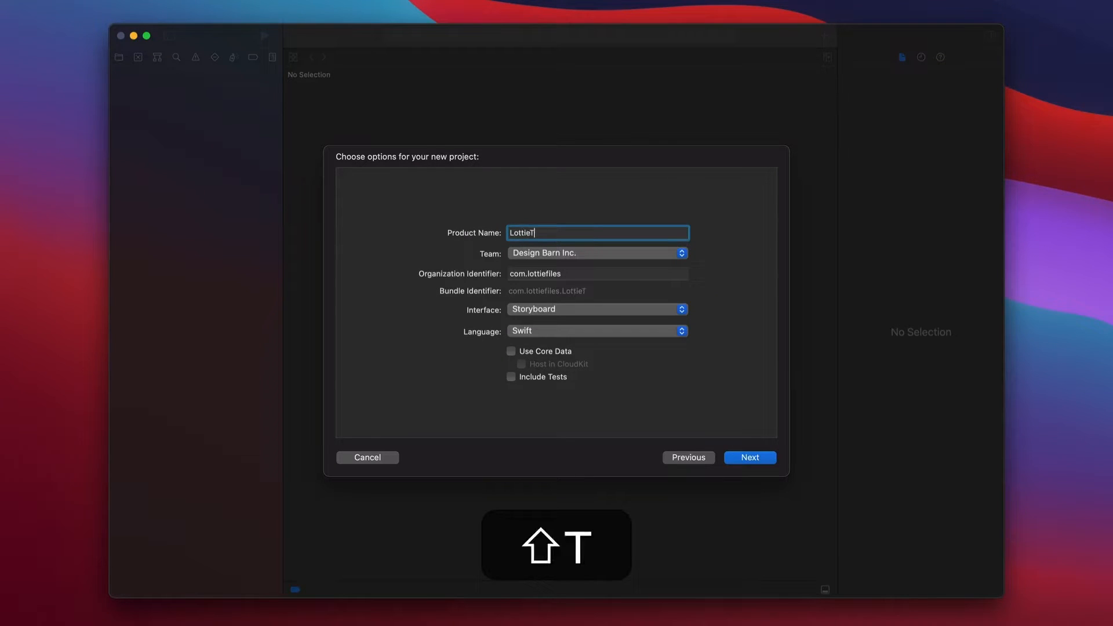
pyautogui.write('utorial')
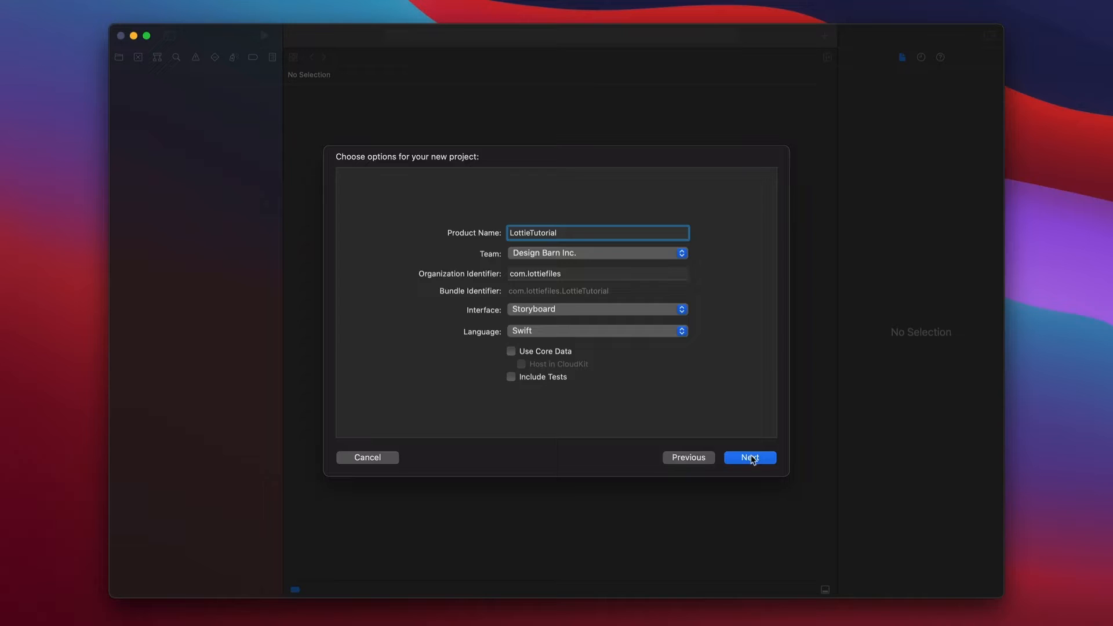
pyautogui.click(750, 458)
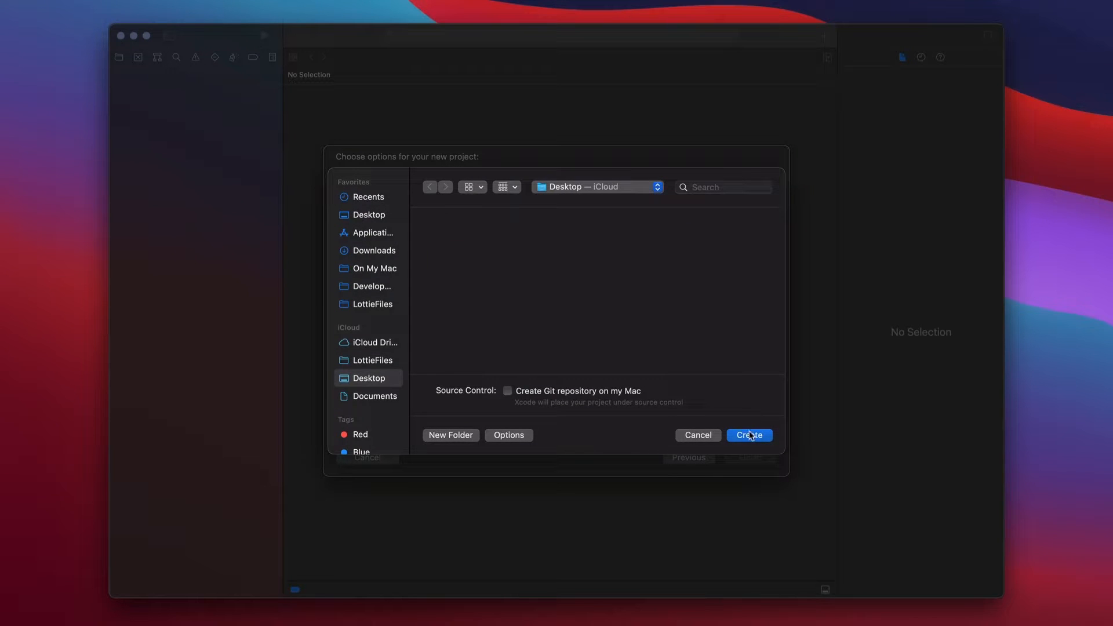
pyautogui.click(750, 436)
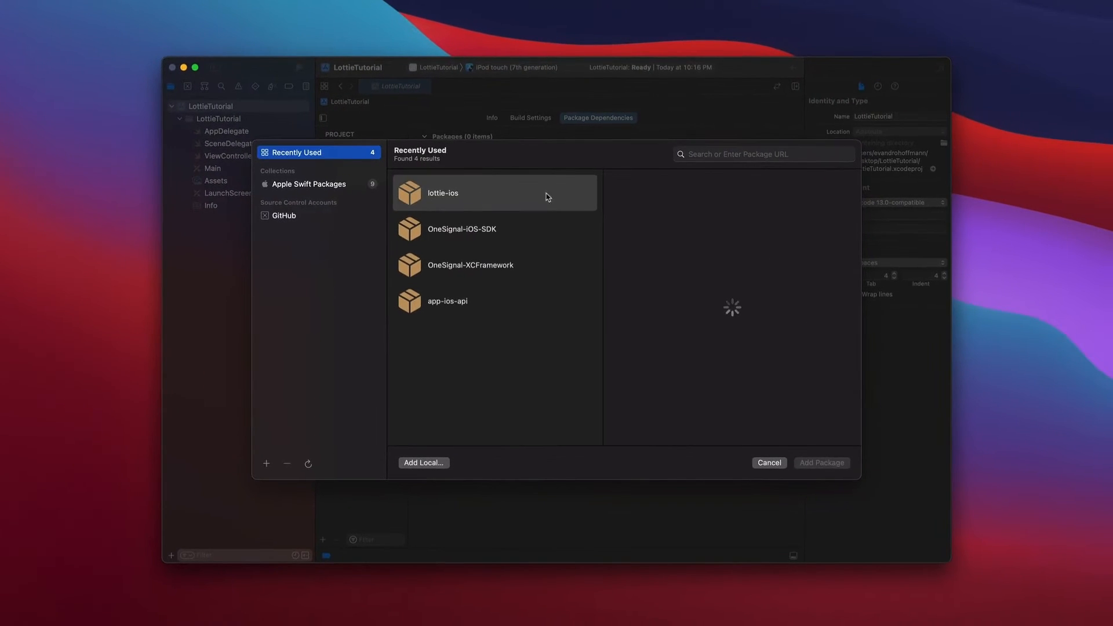
pyautogui.click(442, 193)
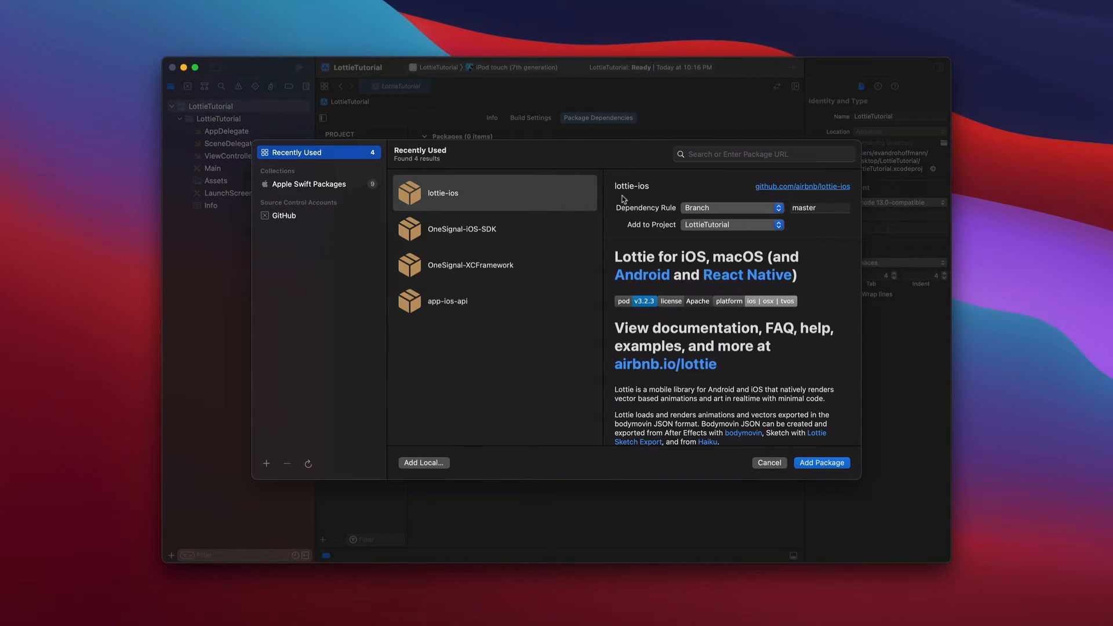
pyautogui.click(765, 154)
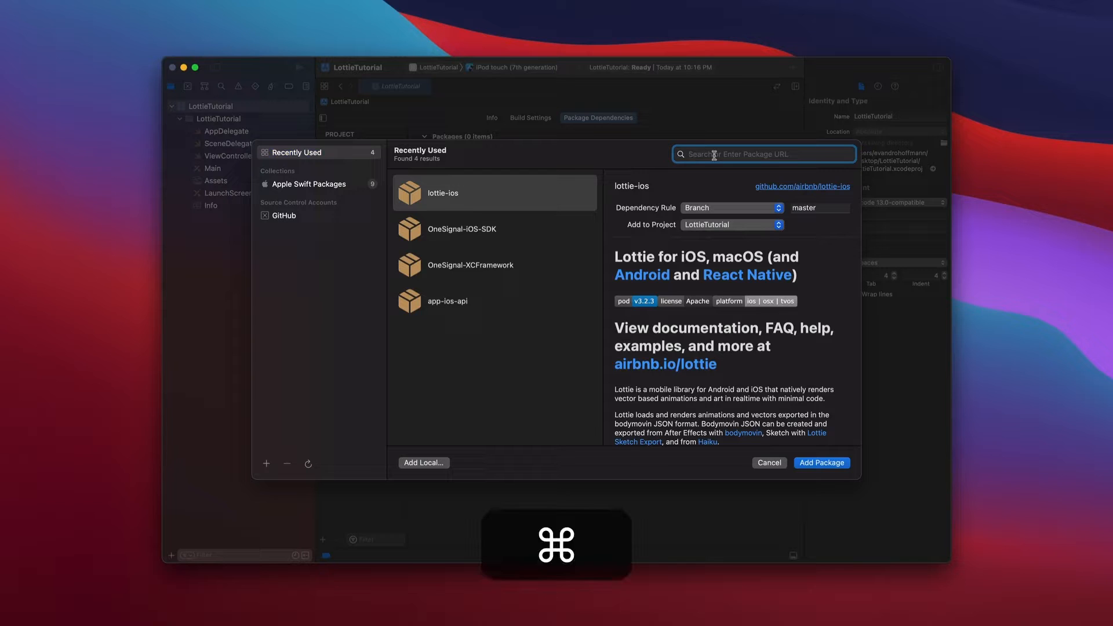
pyautogui.write('https://github.com/airbnb/lottie-ios')
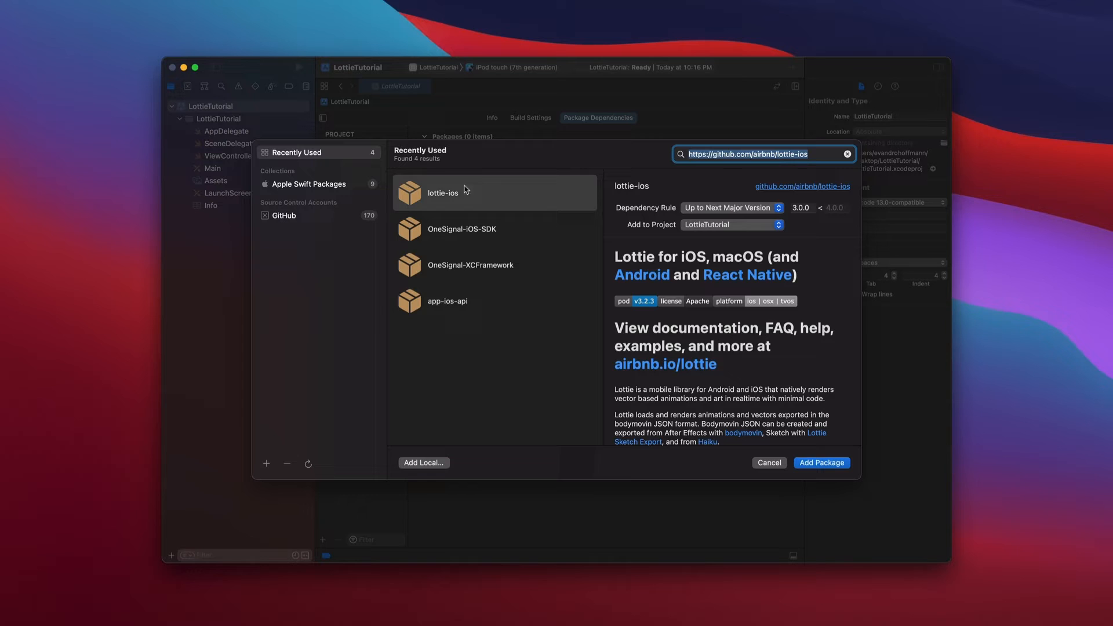
pyautogui.moveTo(822, 463)
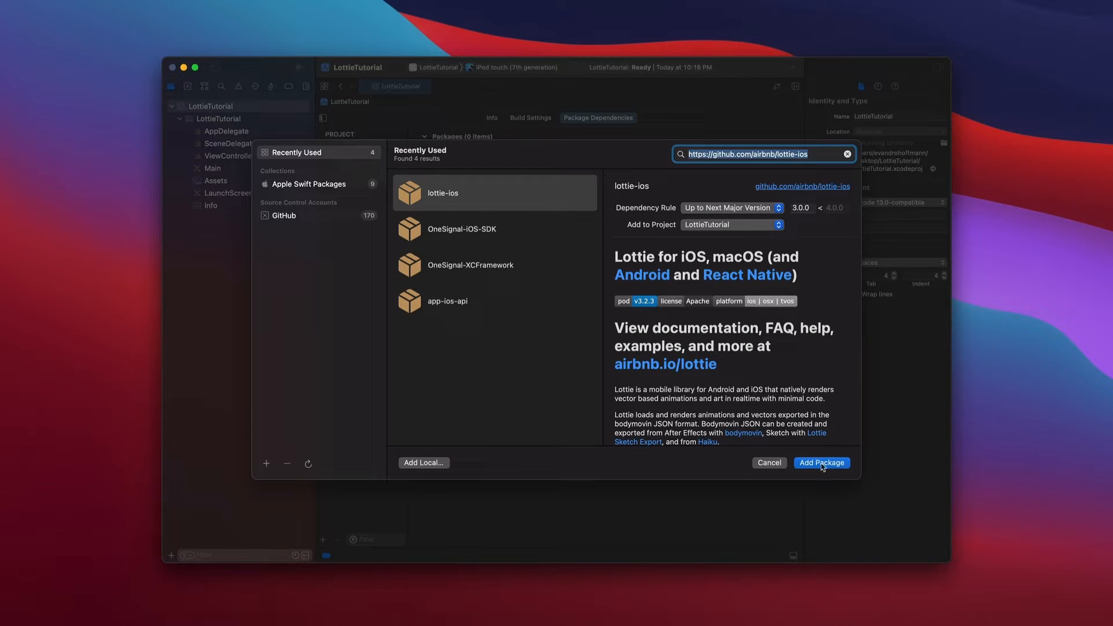
pyautogui.click(822, 462)
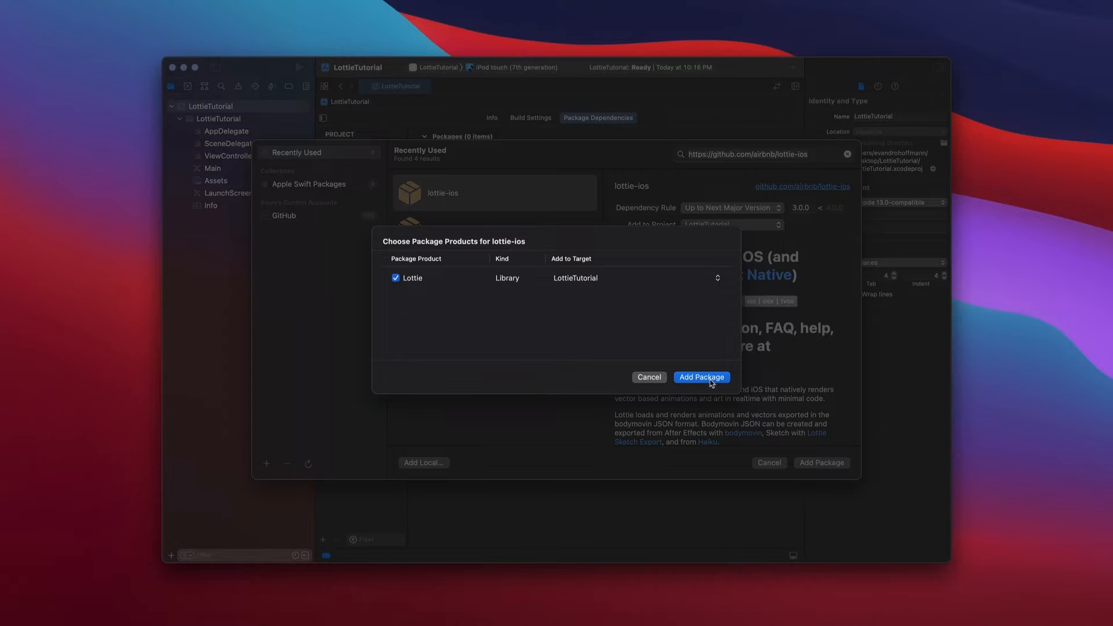
pyautogui.click(701, 377)
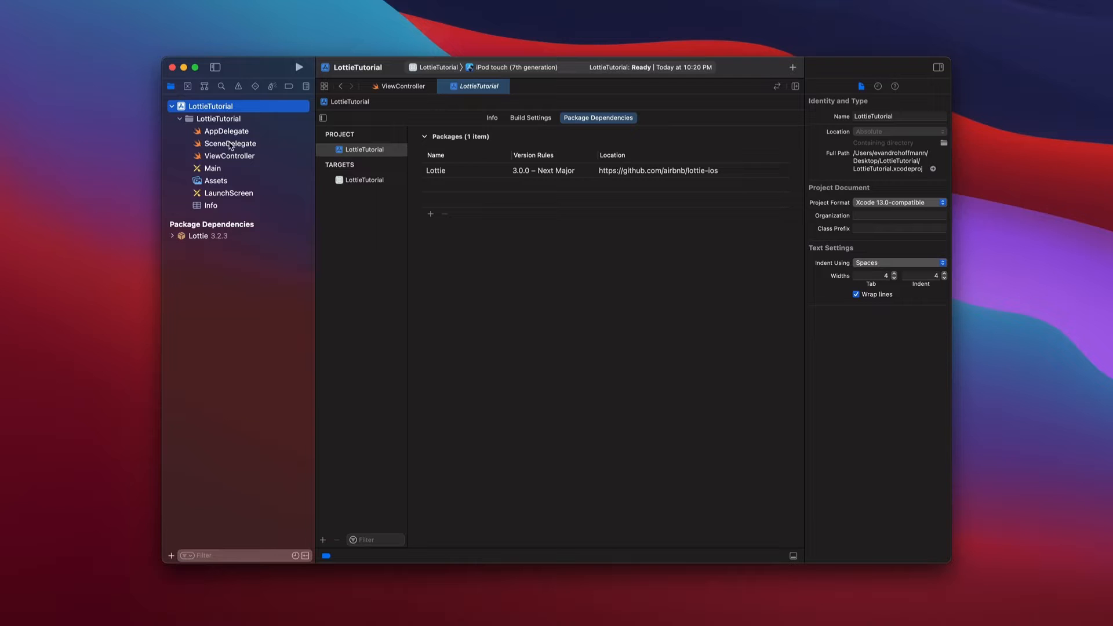
# In ViewController.swift, declare 'var animationView: AnimationView', auto-importing Lottie, and begin its initializer.
pyautogui.click(230, 155)
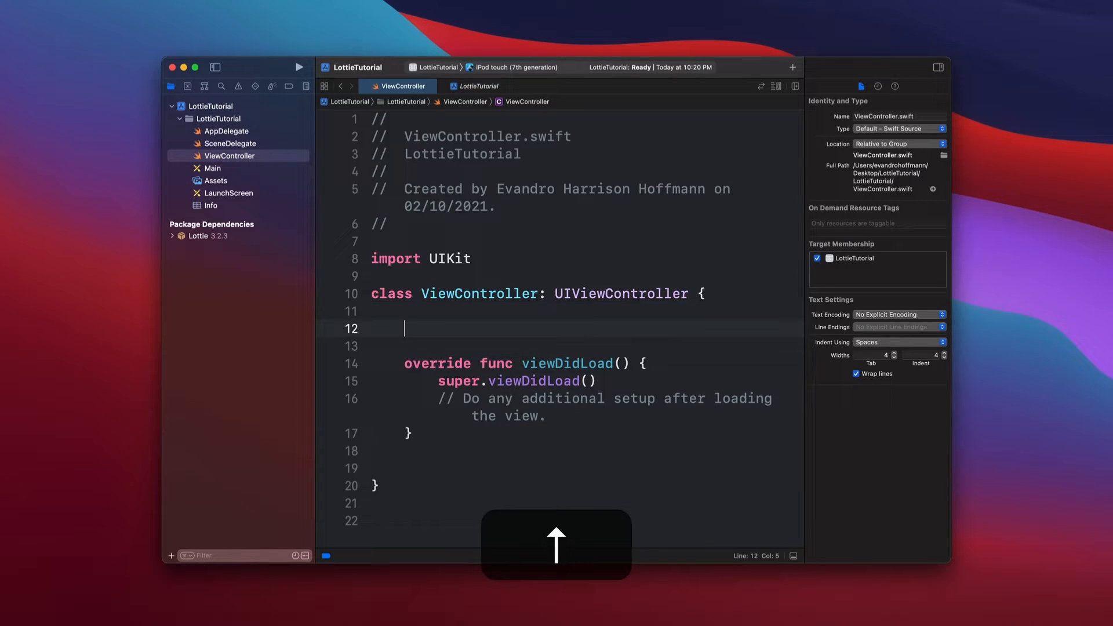
pyautogui.write('var')
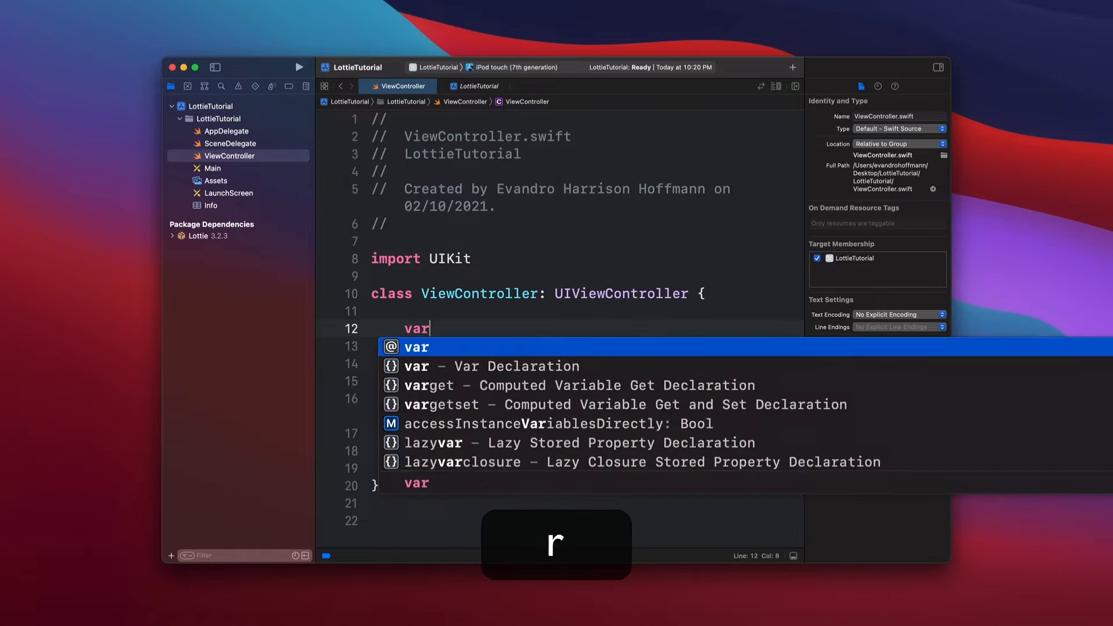
pyautogui.write('animationView')
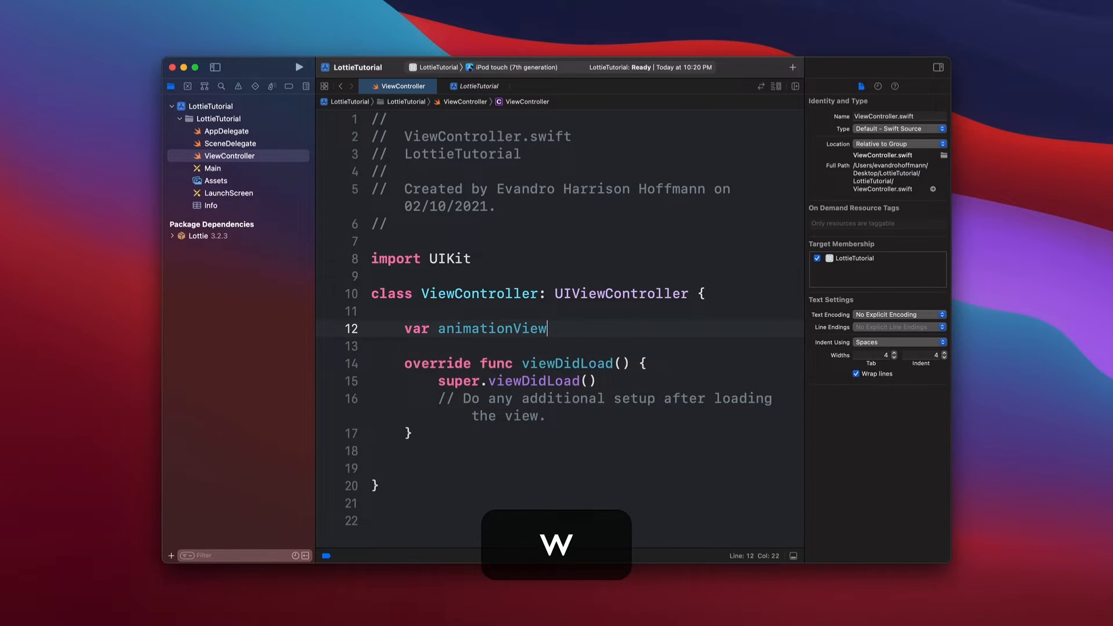
pyautogui.write(': Ani')
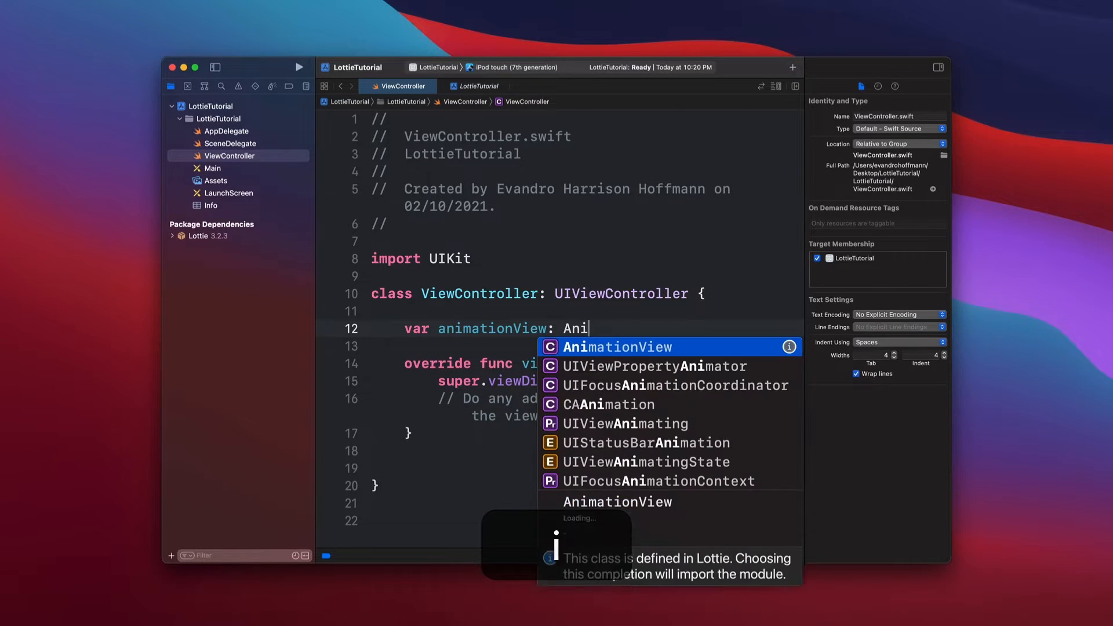
pyautogui.press('return')
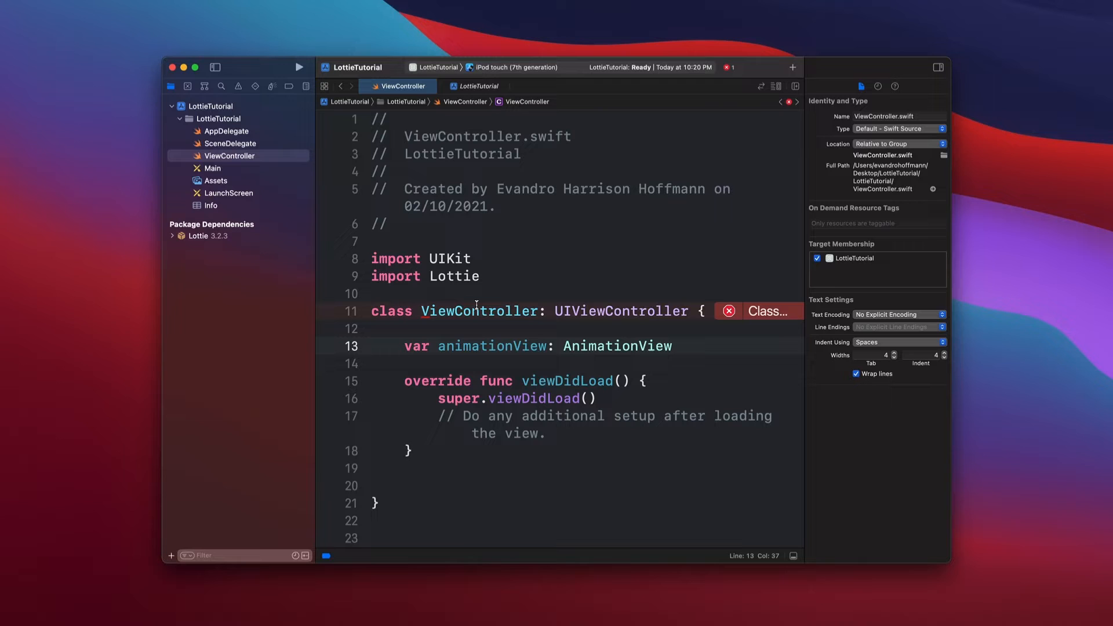
pyautogui.write('= .')
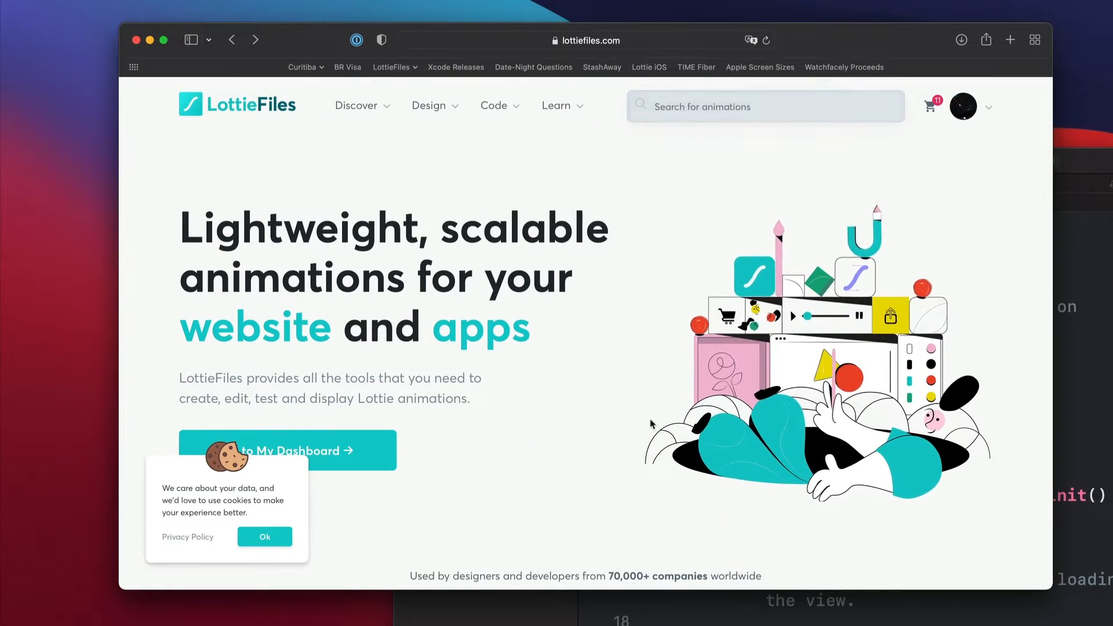
# Scroll the LottieFiles featured animations and open the 'Bee - lounging' animation's details.
pyautogui.scroll(-3)
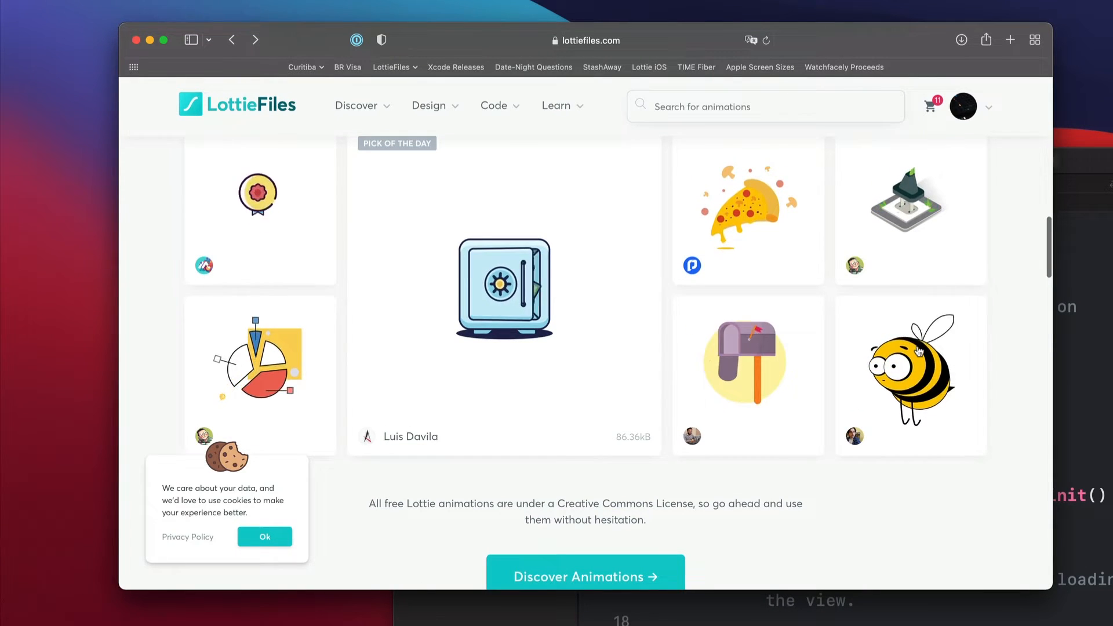
pyautogui.click(910, 376)
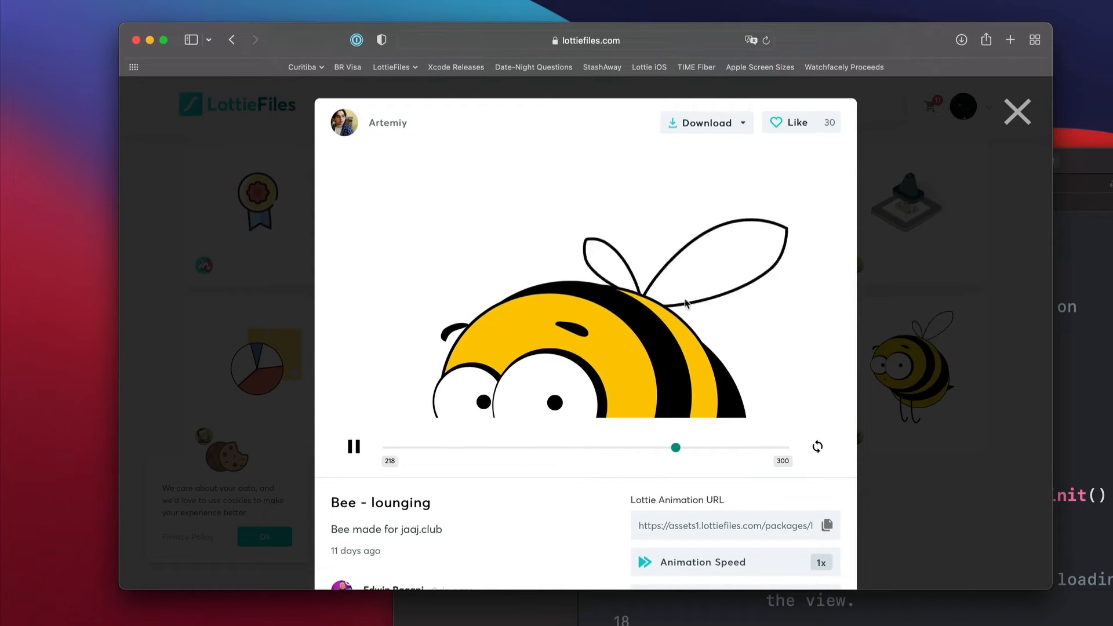
pyautogui.click(703, 122)
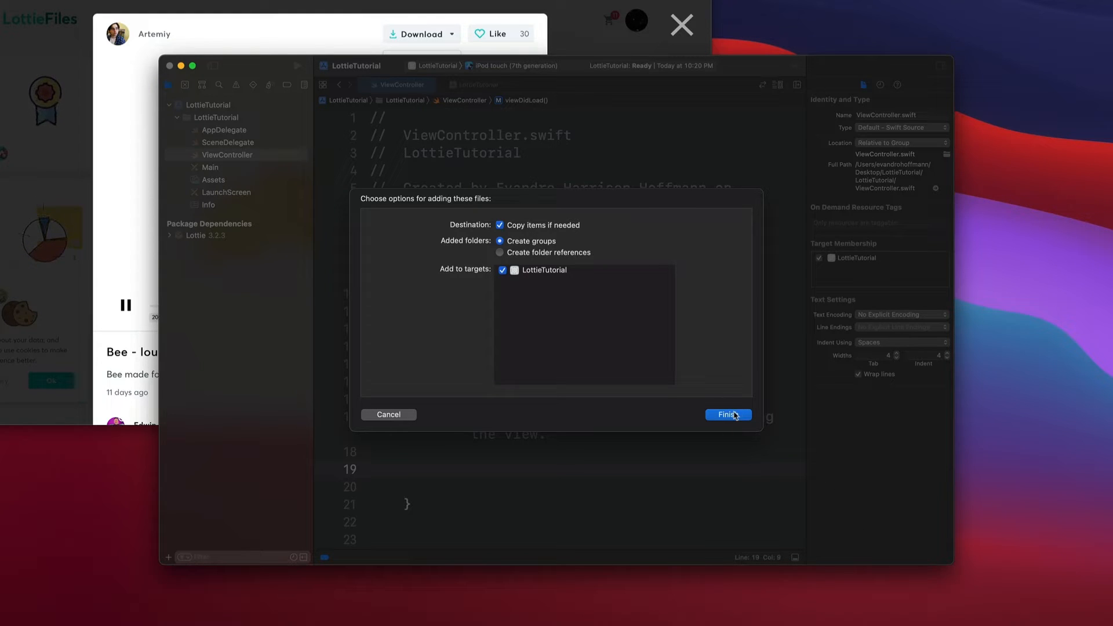
# Finish copying the 77631-bee-lounging animation file into the project.
pyautogui.click(728, 414)
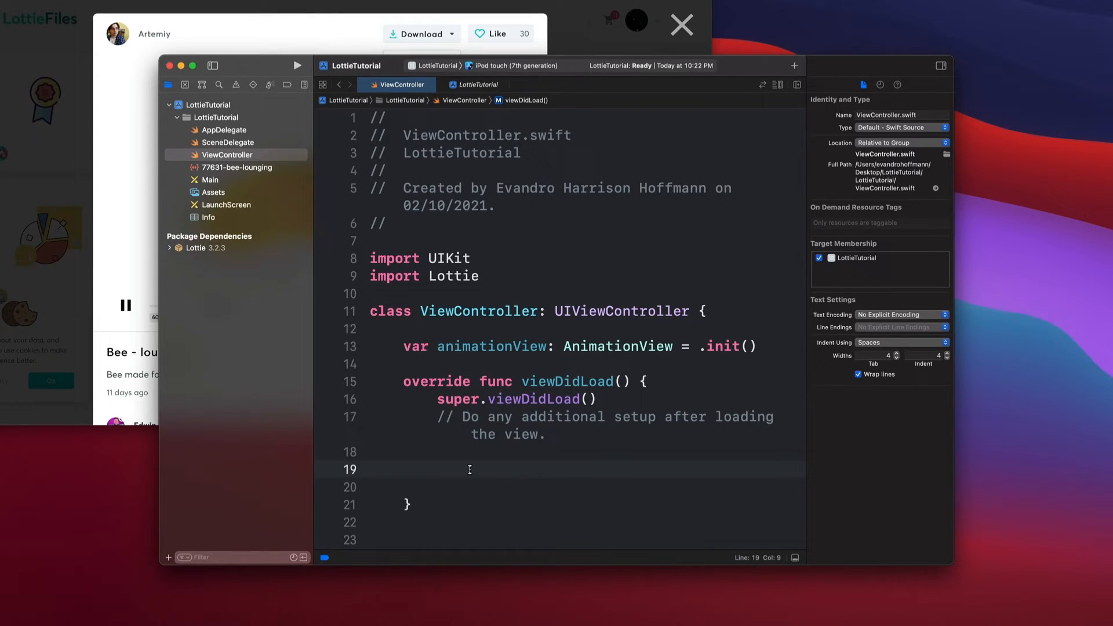
# In viewDidLoad, load the named bee-lounging animation and set animationView's loop mode.
pyautogui.write('animationView.animation')
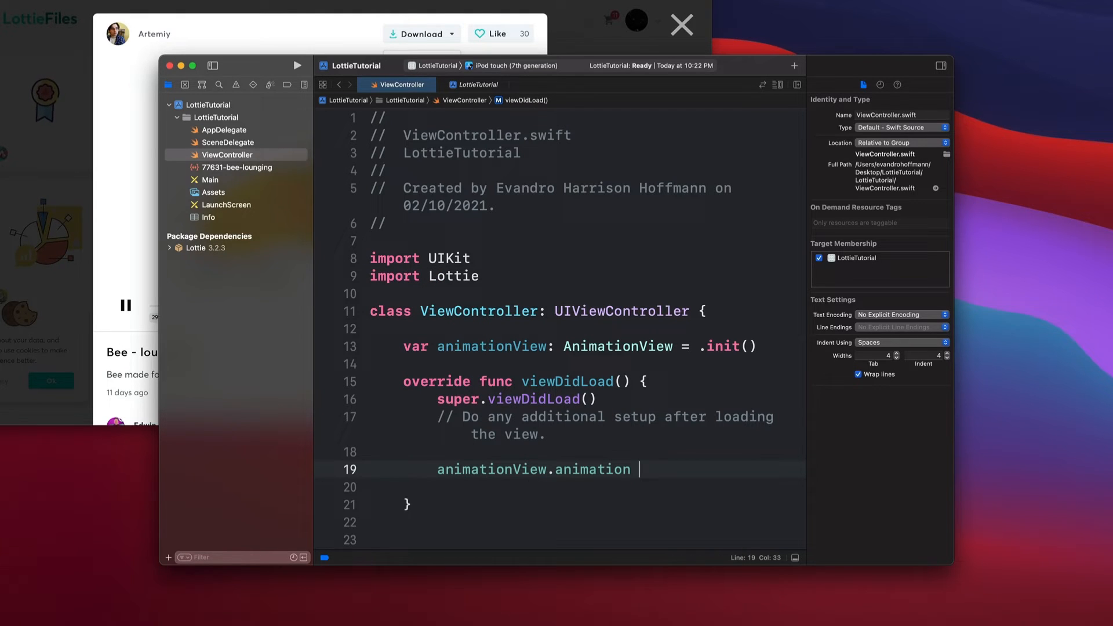
pyautogui.write('= Animation.named("77631-bee-lounging')
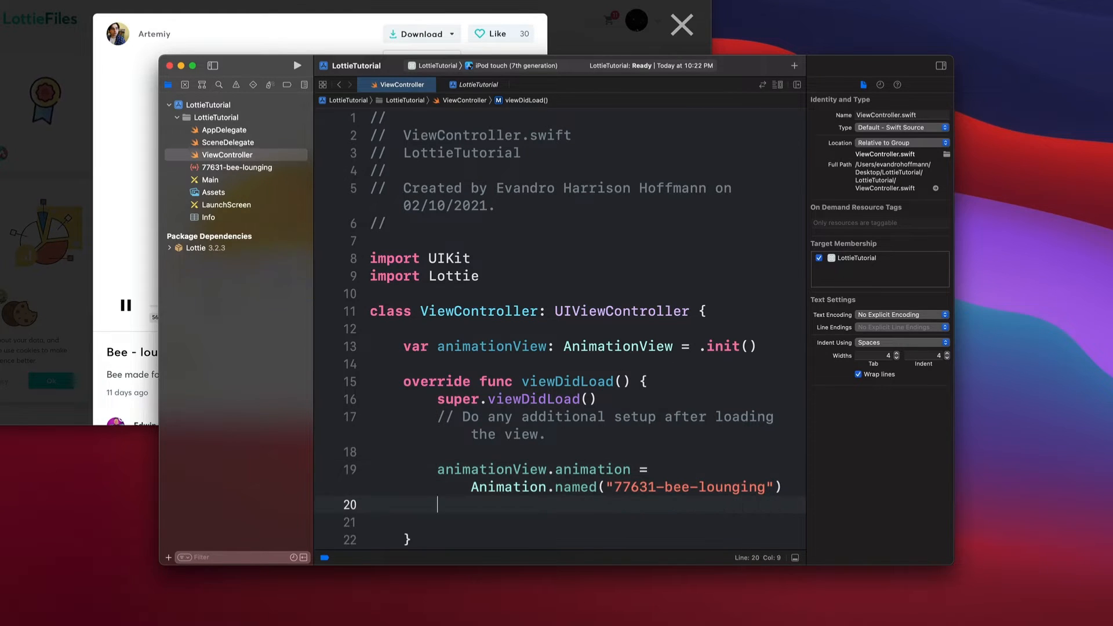
pyautogui.write('animationView')
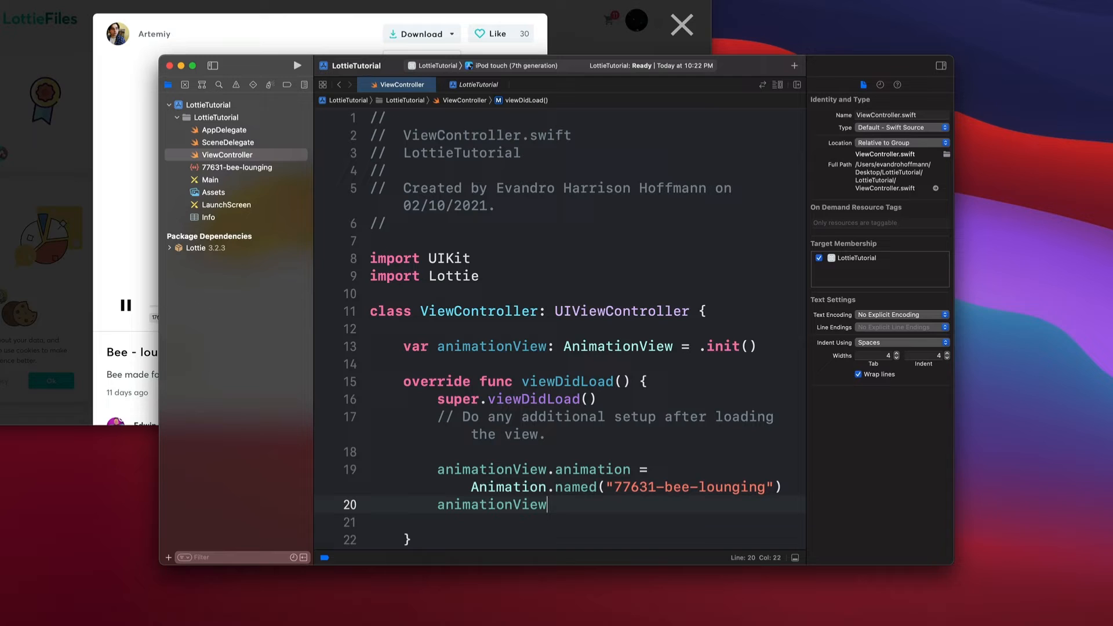
pyautogui.write('.loopMode = .')
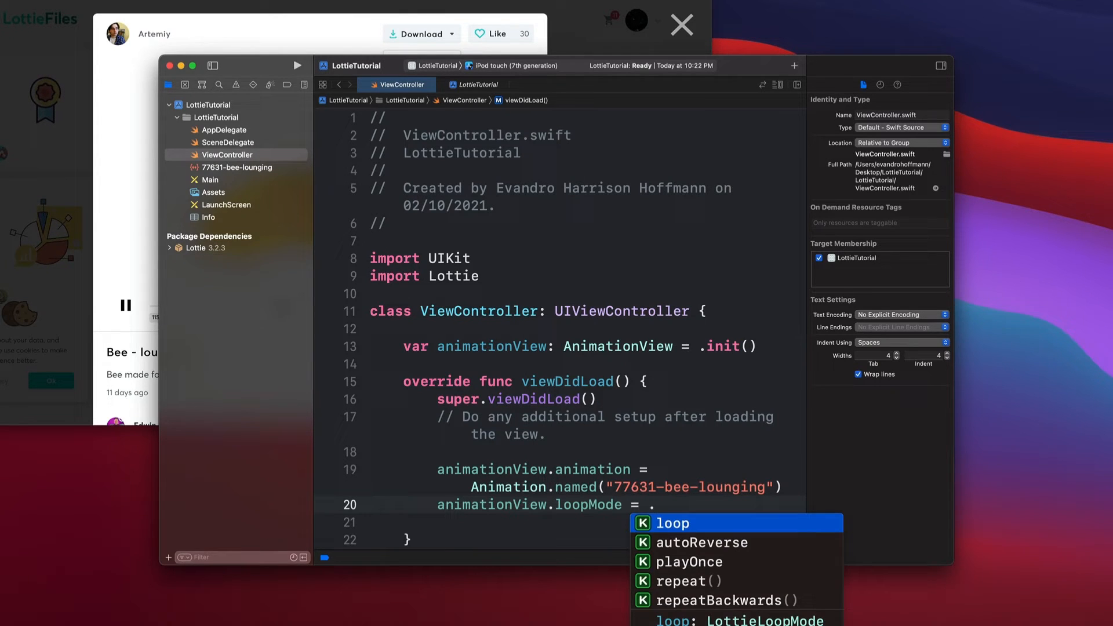
# Add 'animationView.play()' and 'view = animationView' below the loopMode line.
pyautogui.click(673, 523)
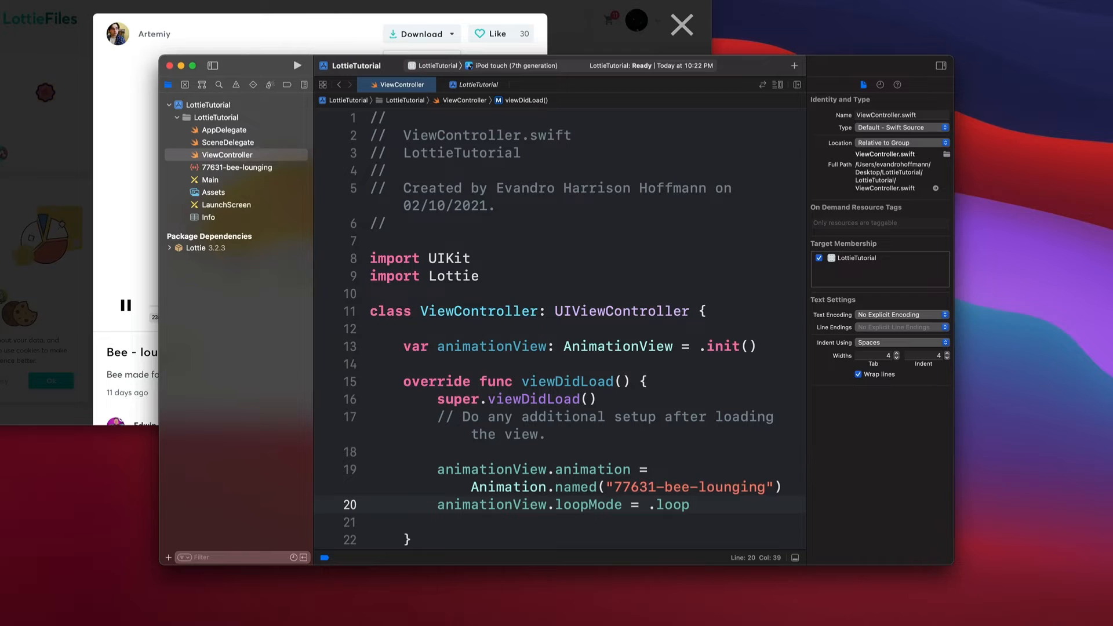
pyautogui.write('ani')
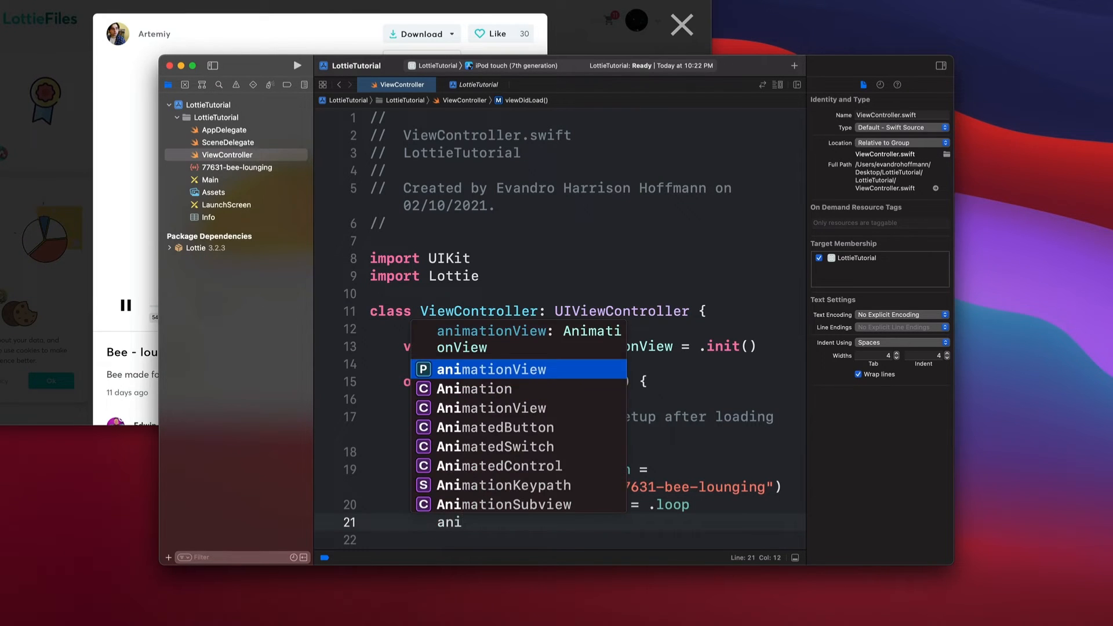
pyautogui.write('.play(')
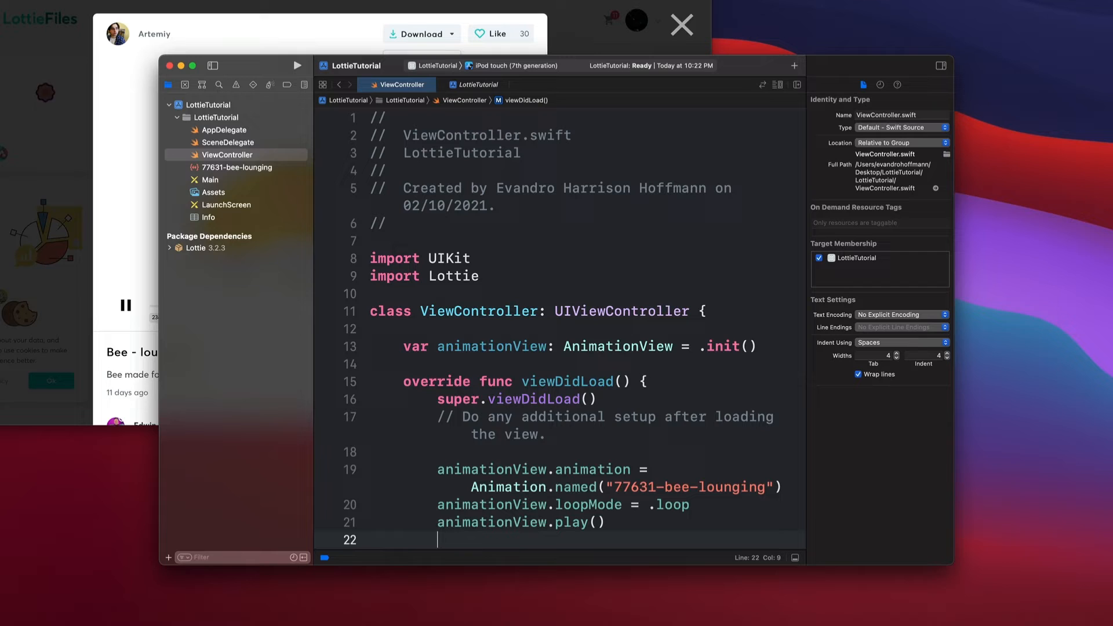
pyautogui.write('view =')
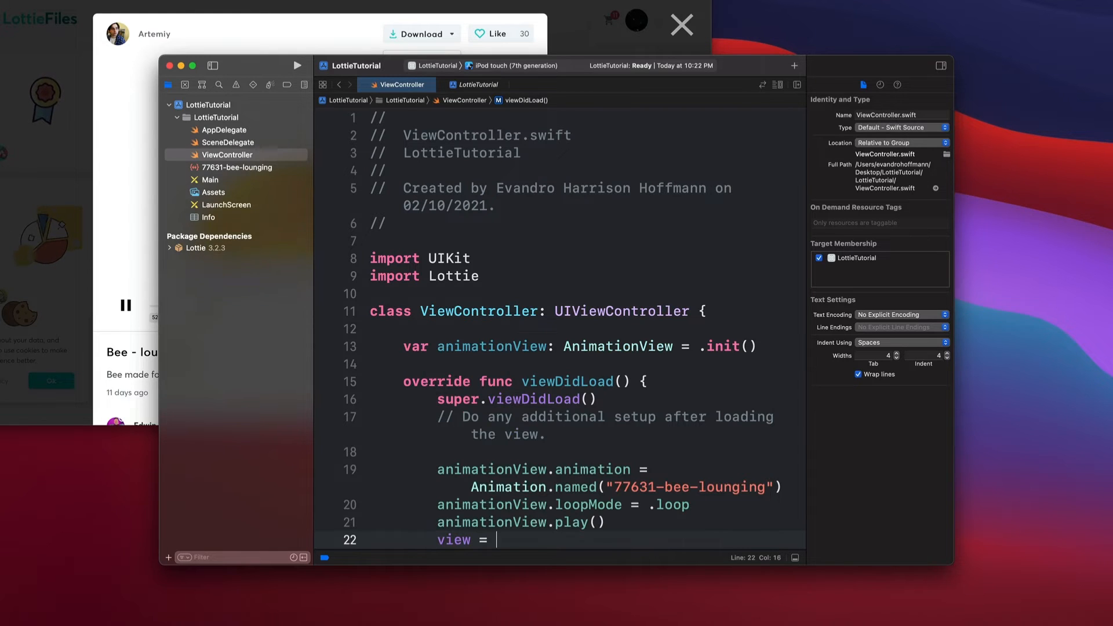
pyautogui.write('animationView')
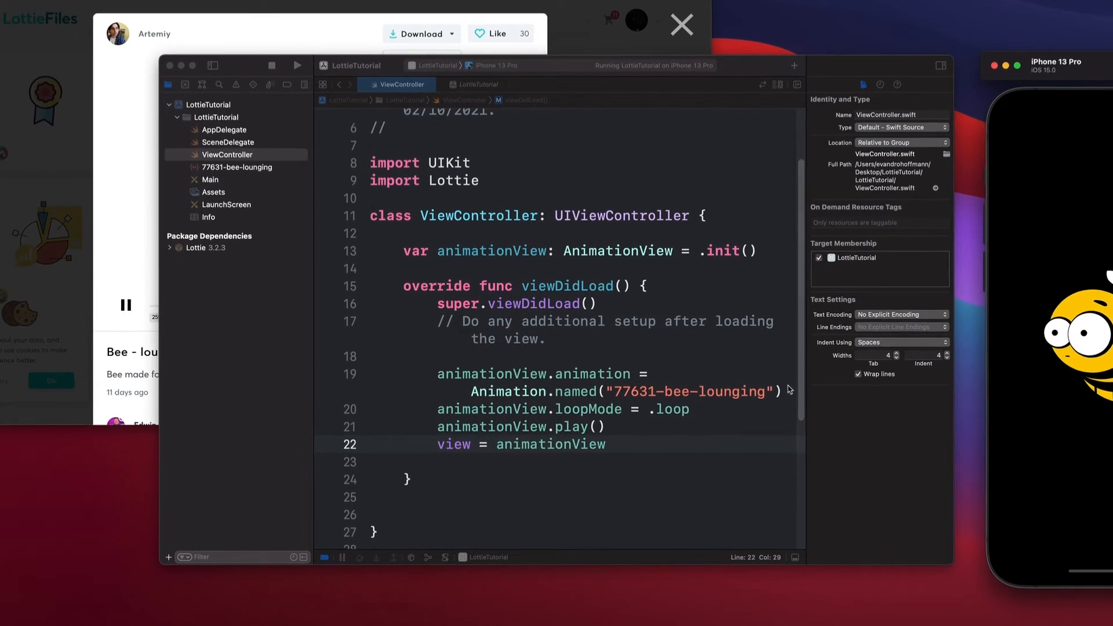
# Replace the named-animation and play lines with Animation.loadedFrom using the copied LottieFiles bee URL.
pyautogui.moveTo(437, 356); pyautogui.dragTo(781, 391)
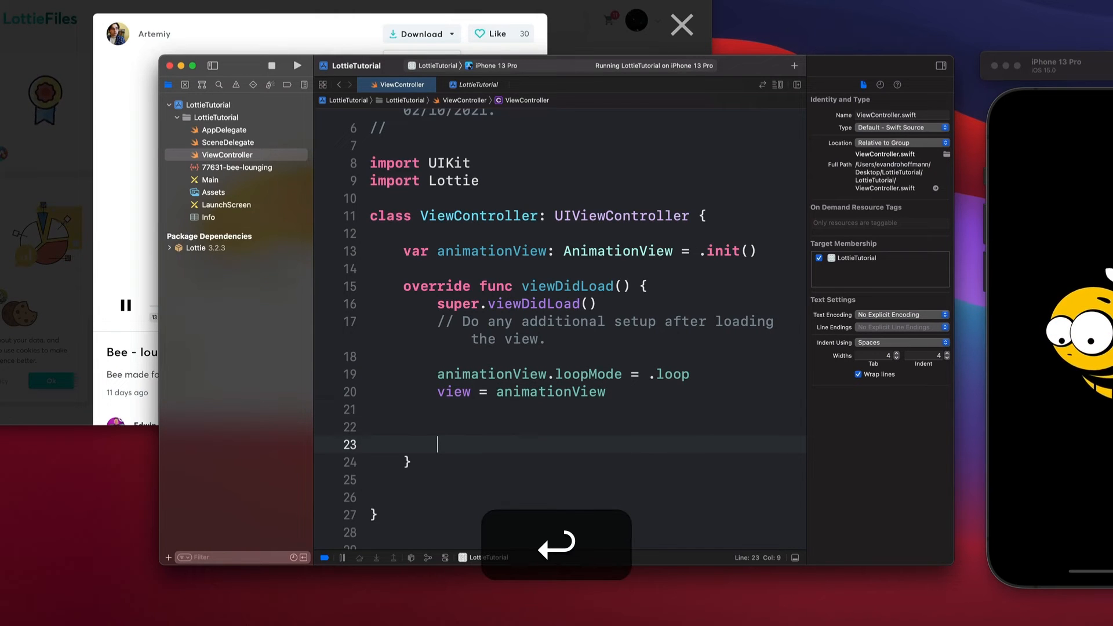
pyautogui.write('Animation.')
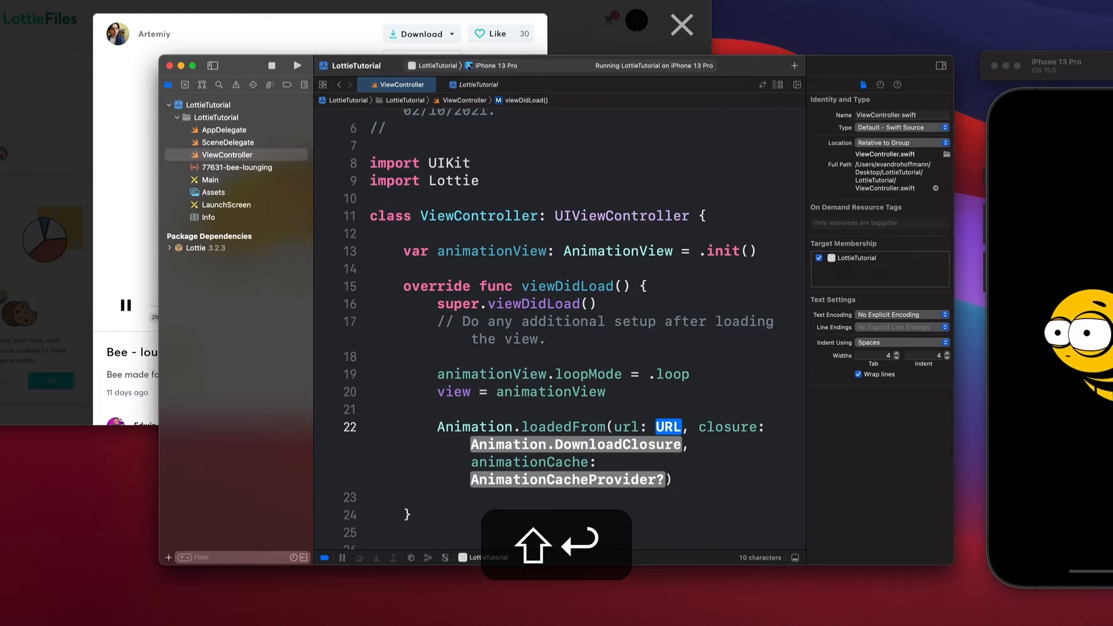
pyautogui.write('()')
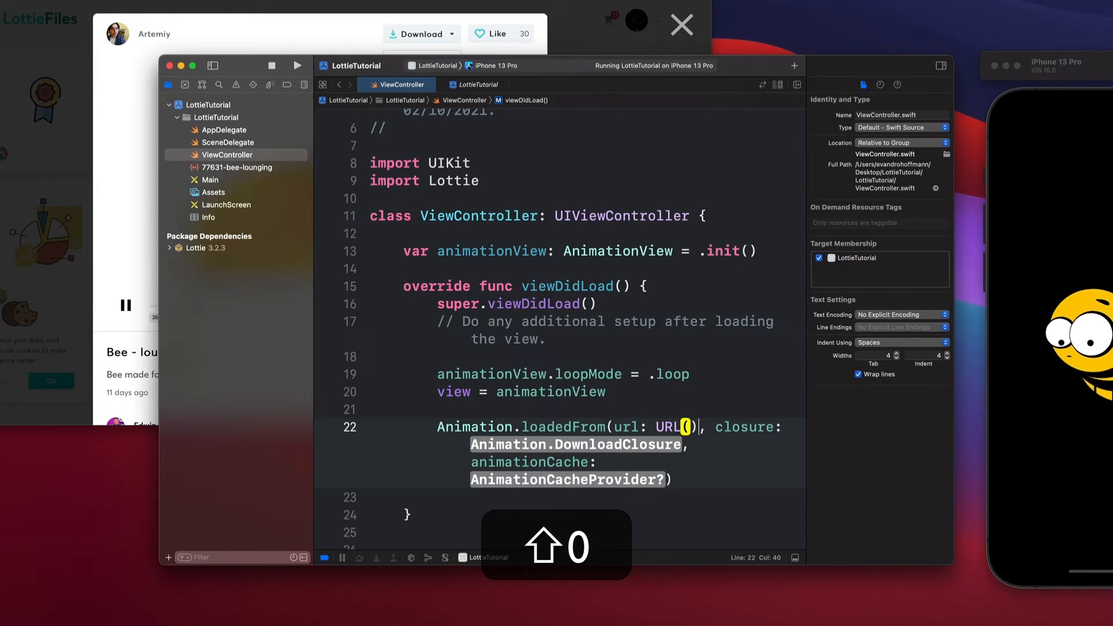
pyautogui.write('string: "')
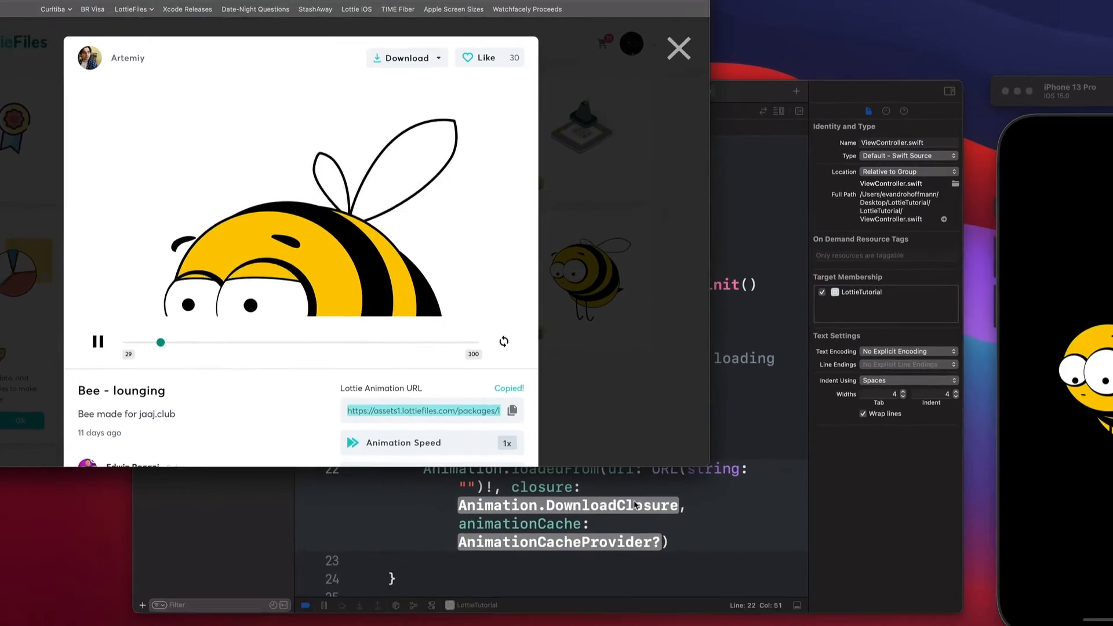
pyautogui.press('cmd+v')
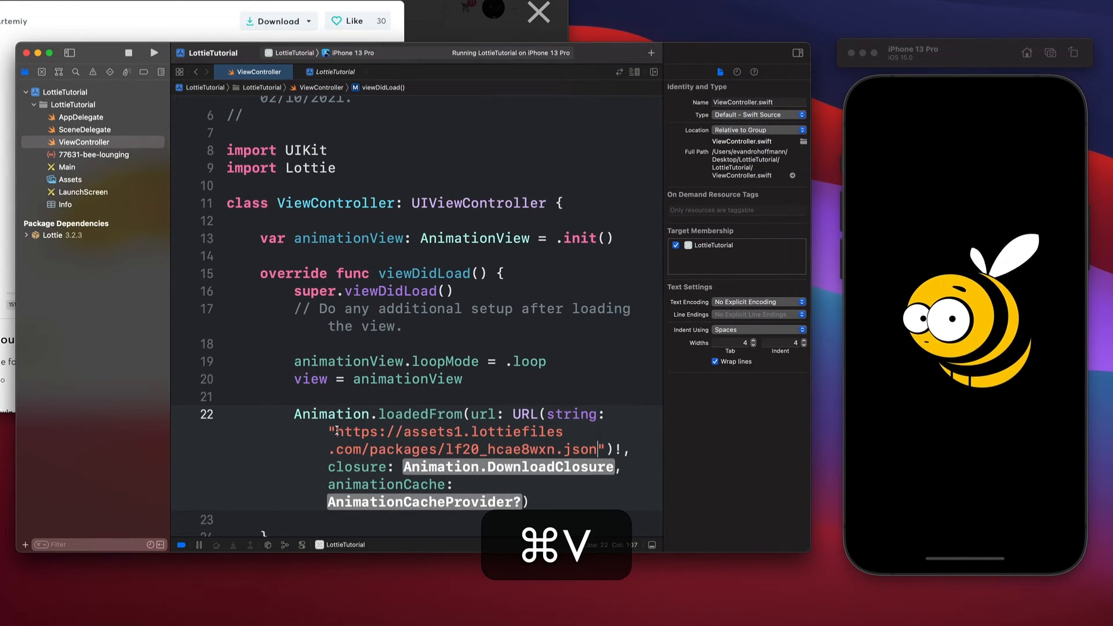
pyautogui.press('cmd+v')
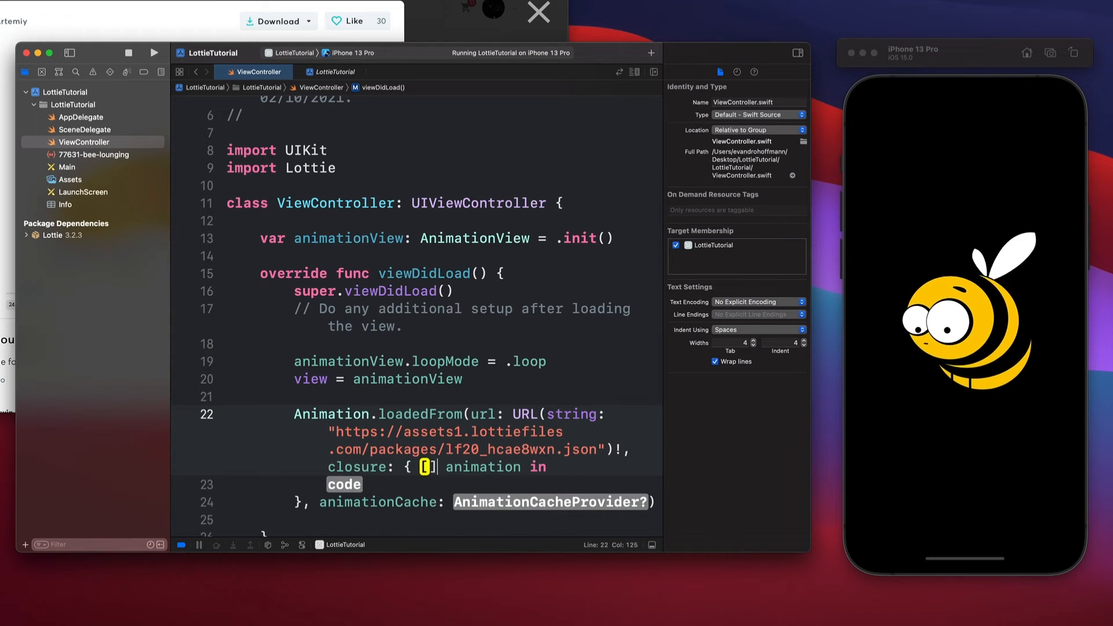
# Fill the closure with 'animationView.animation = animation' and 'animationView.play()'.
pyautogui.write('animationView')
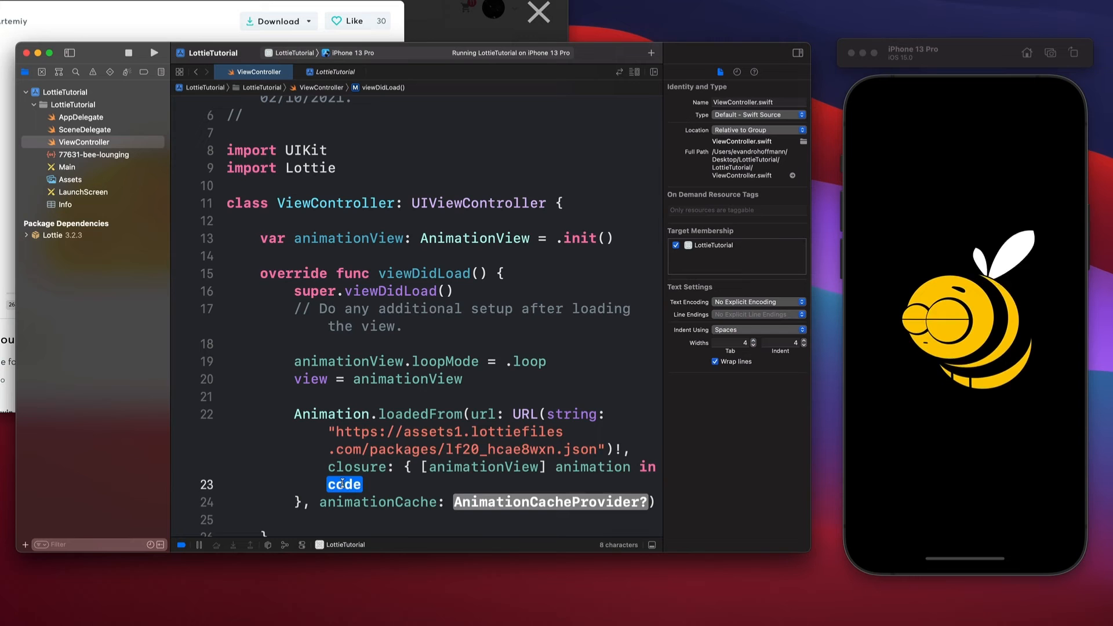
pyautogui.write('animationView')
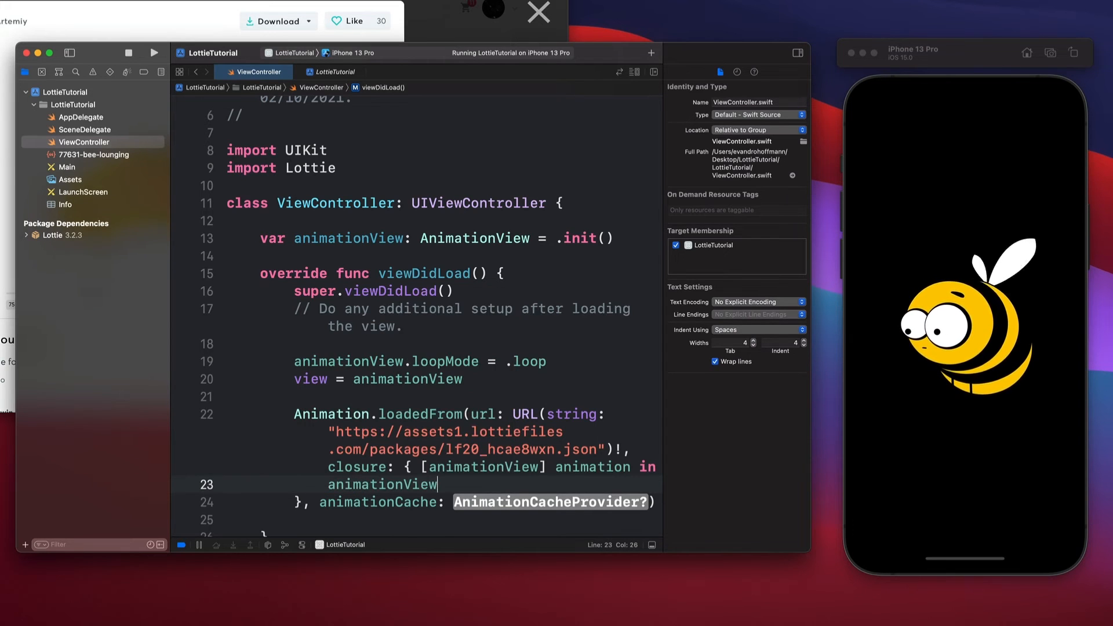
pyautogui.write('.animation = a')
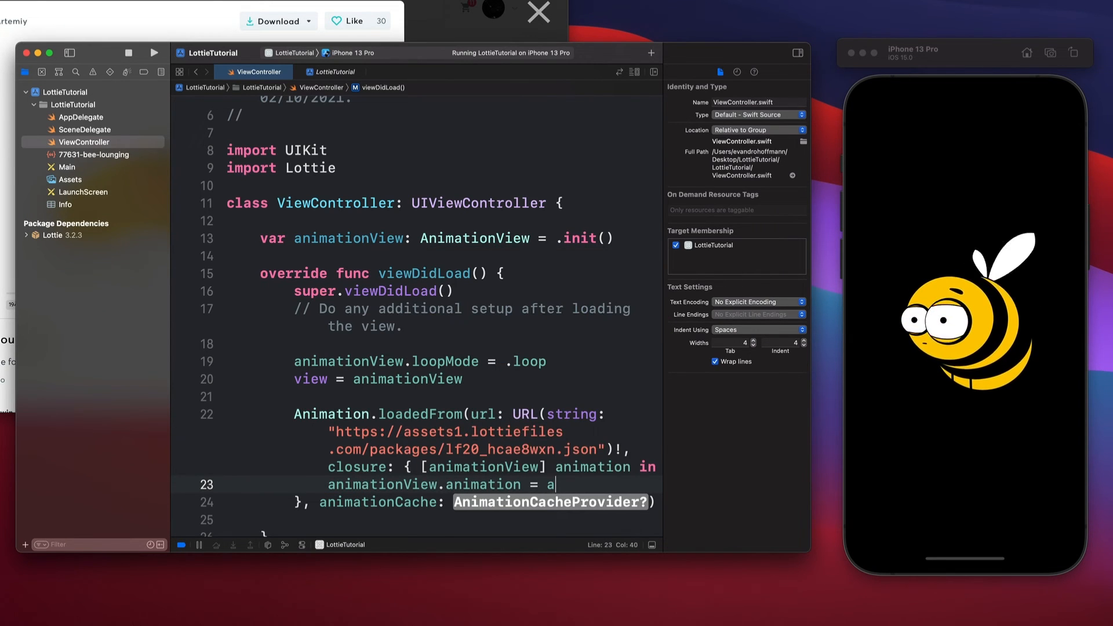
pyautogui.write('nimation')
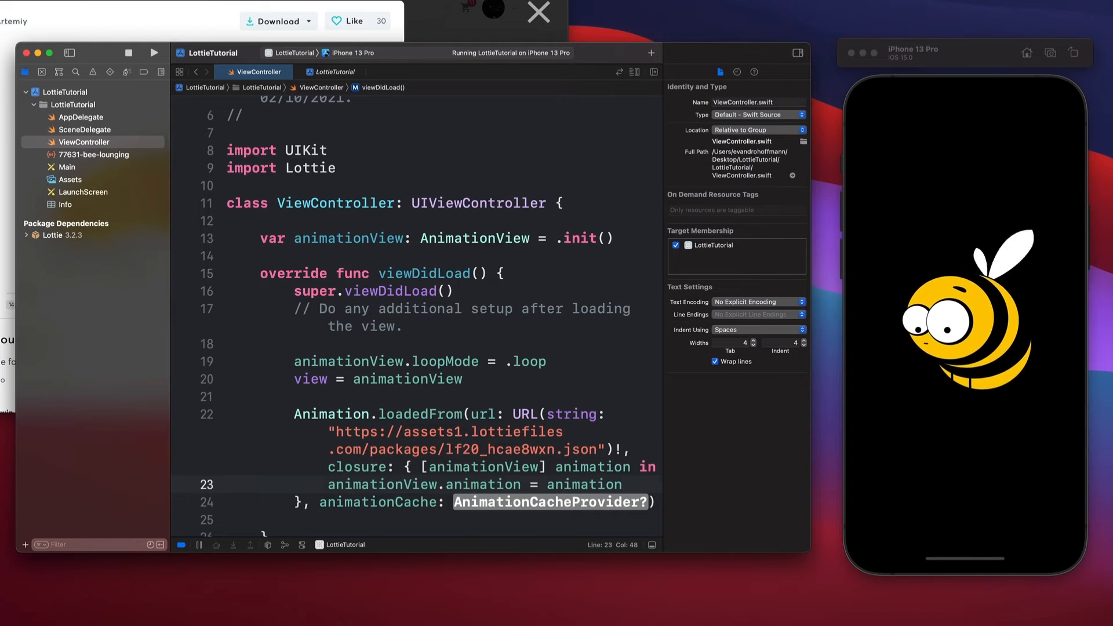
pyautogui.write('animationView.play(')
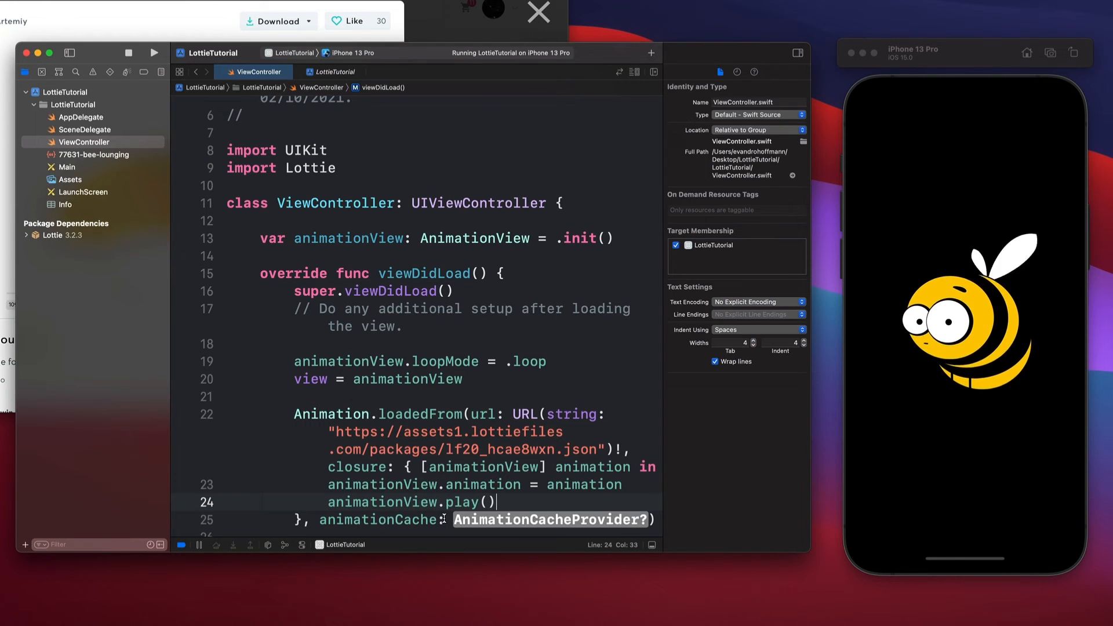
pyautogui.scroll(-3)
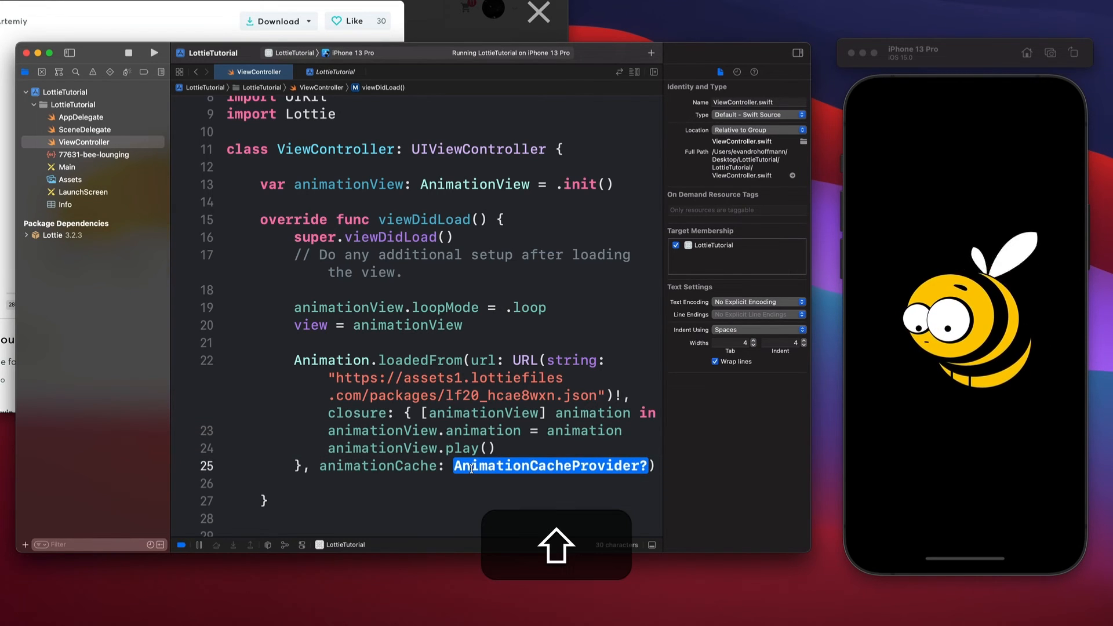
# Set animationCache to LRUAnimationCache.sharedCache and run the app with Cmd+R.
pyautogui.write('R)')
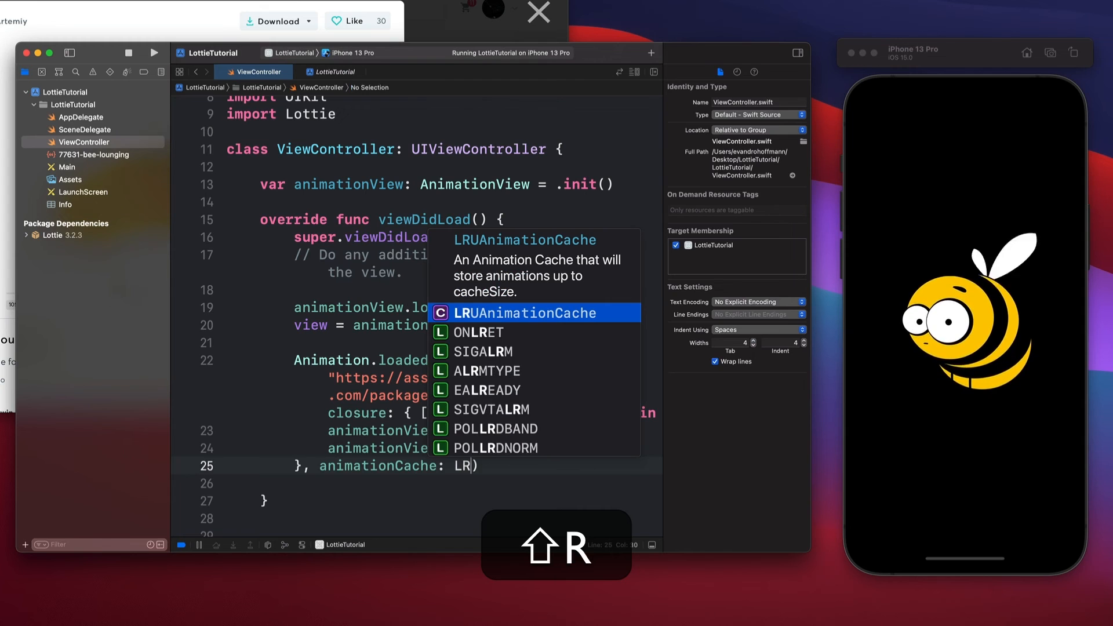
pyautogui.press('return')
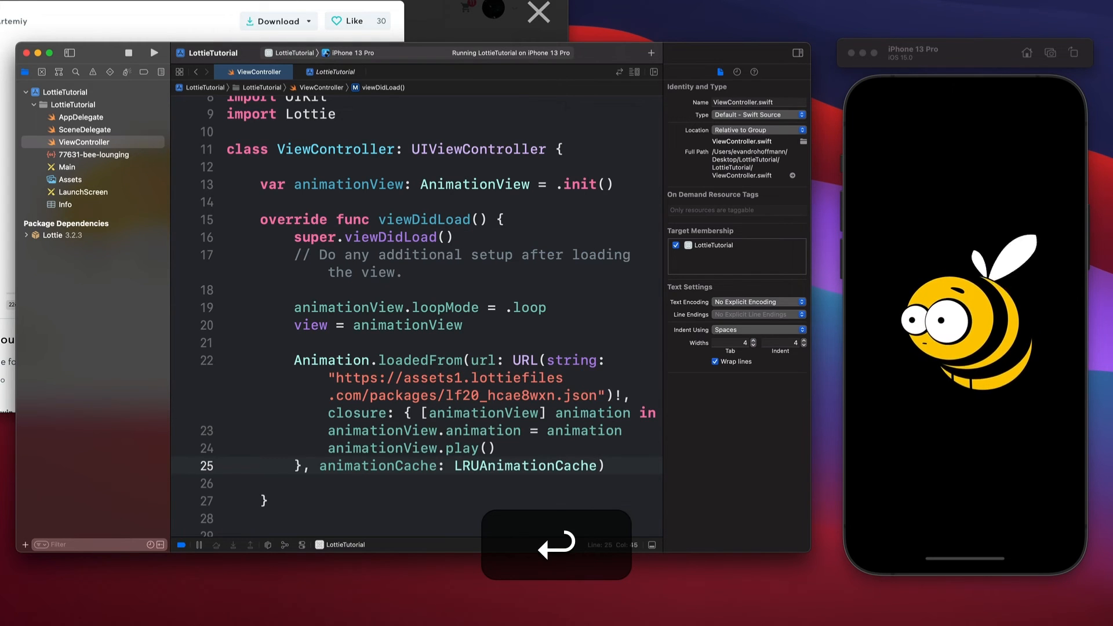
pyautogui.write('.sharedCache')
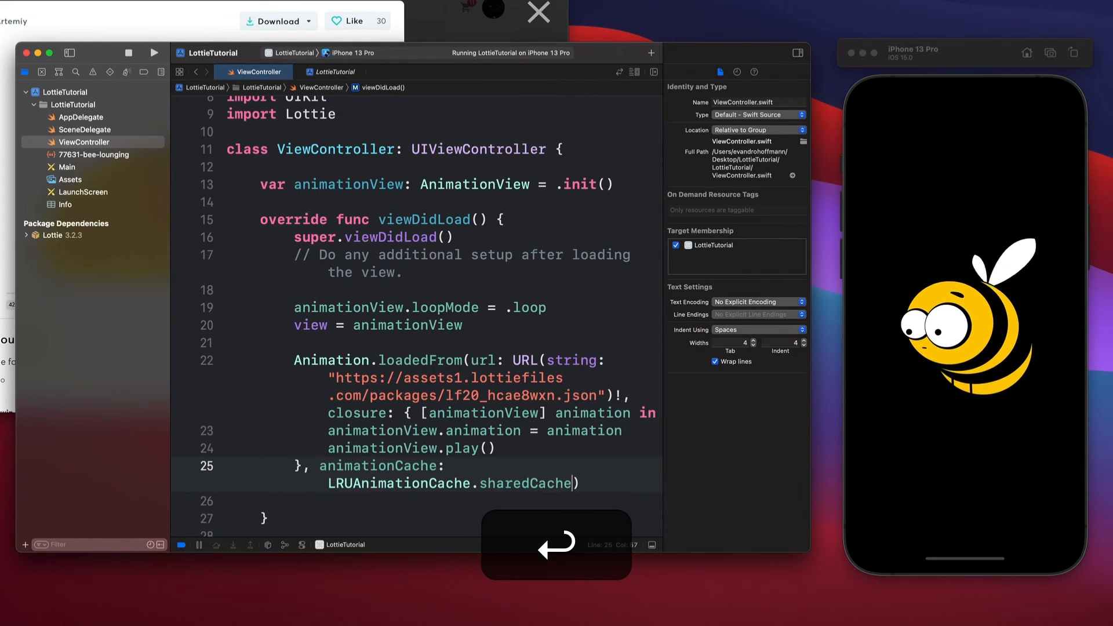
pyautogui.press('cmd+r')
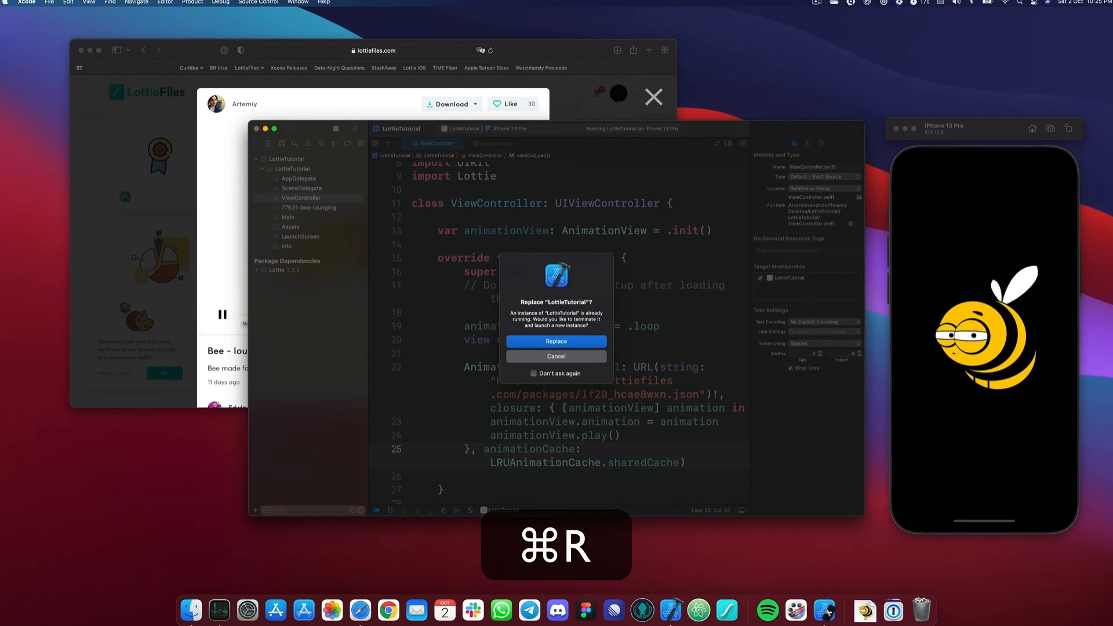
# Replace the running LottieTutorial instance, run again with Cmd+R, and replace it once more.
pyautogui.click(556, 341)
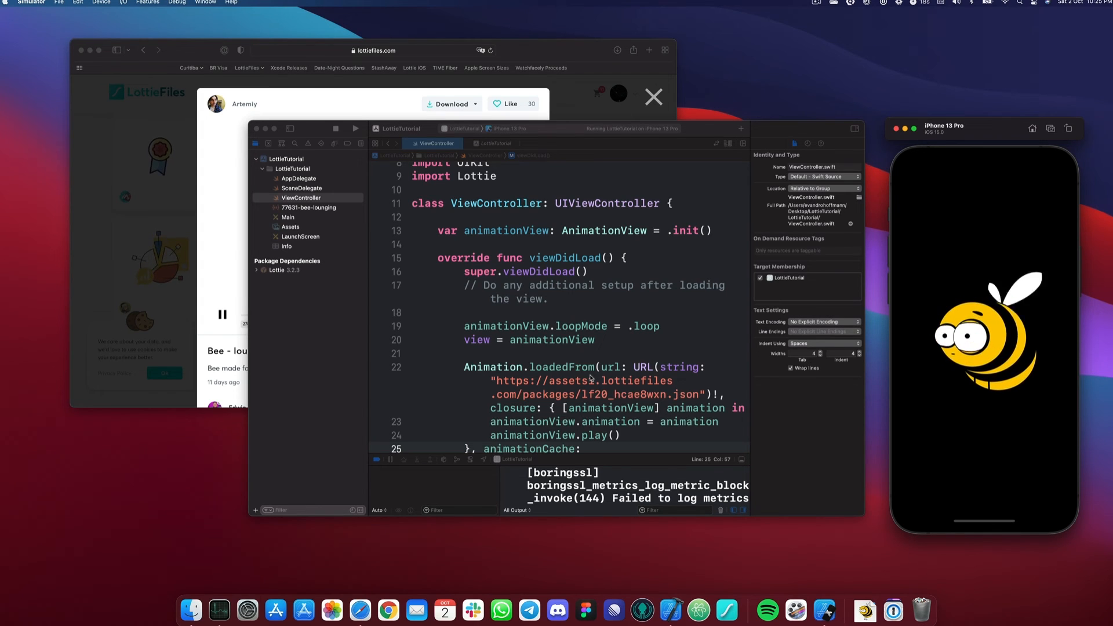
pyautogui.press('cmd+r')
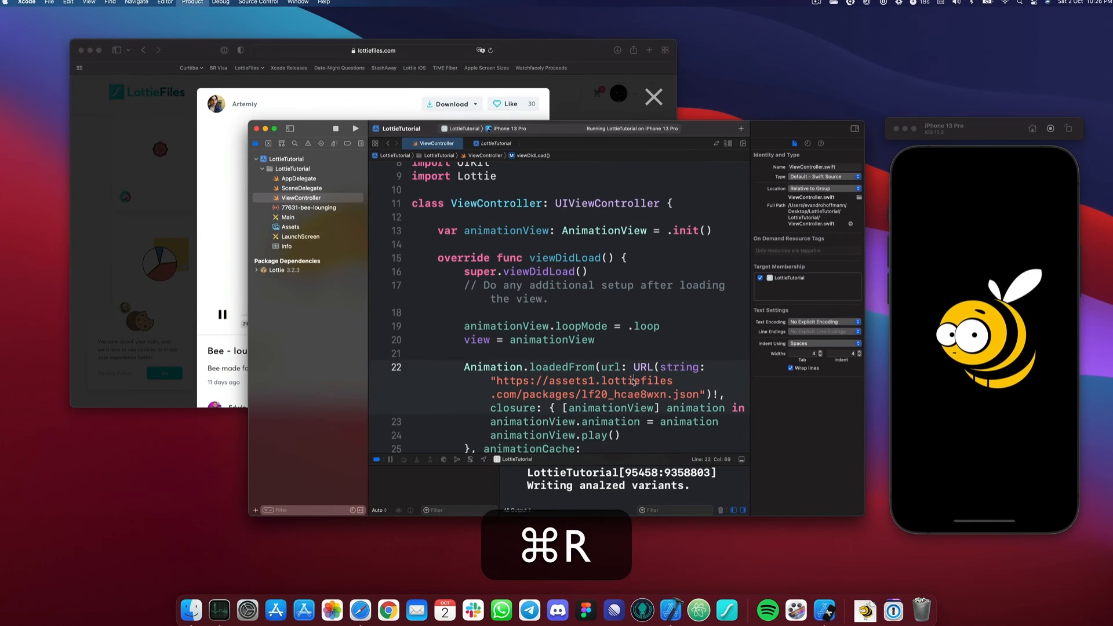
pyautogui.press('cmd+r')
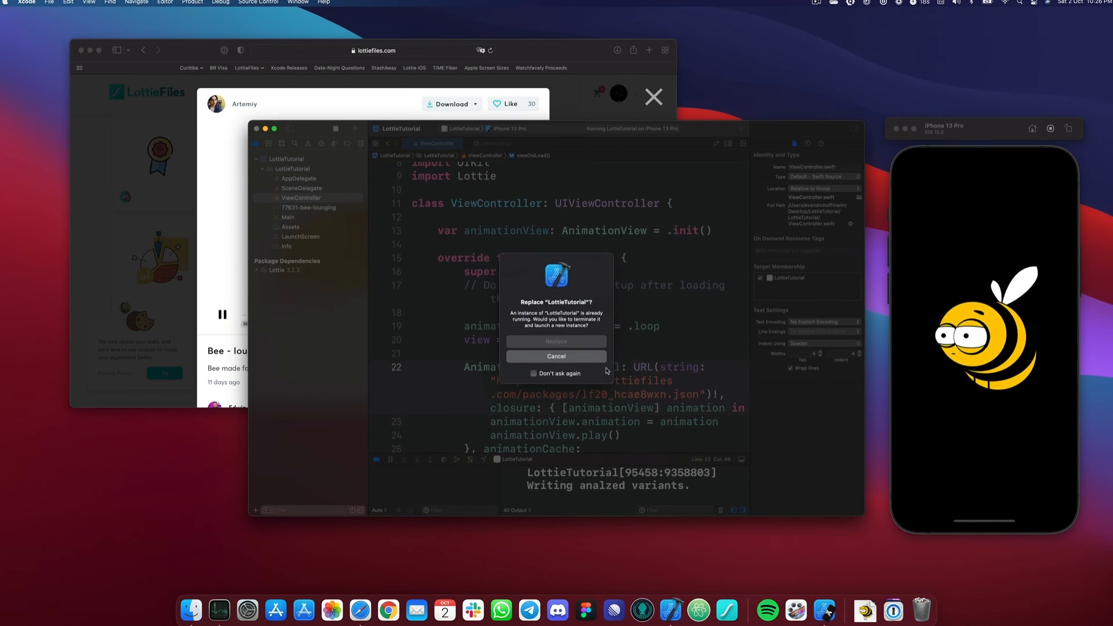
pyautogui.click(557, 341)
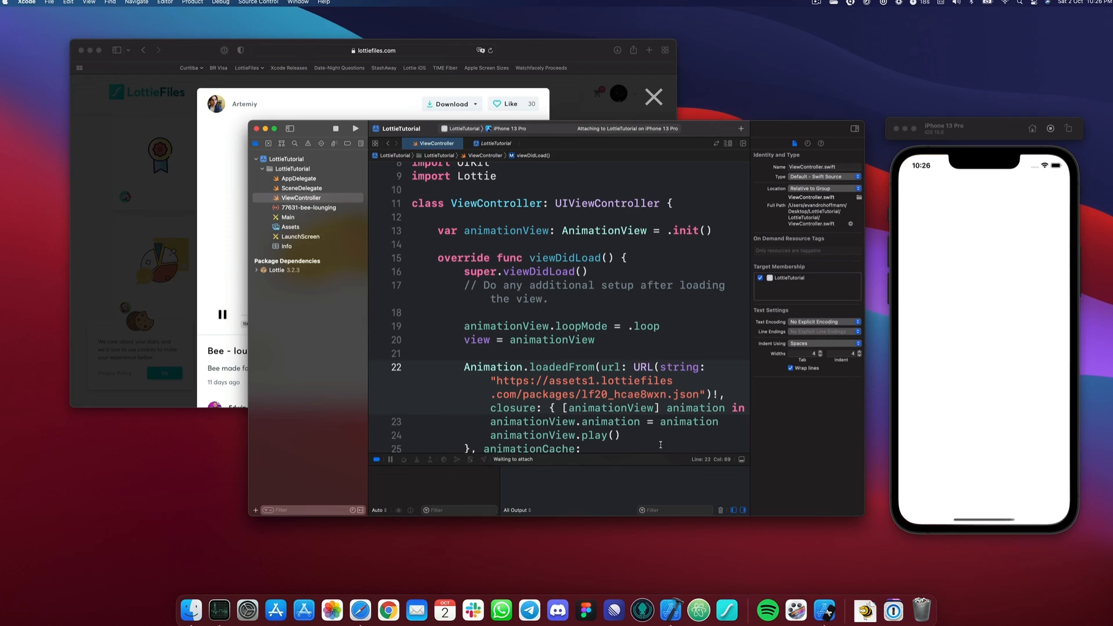